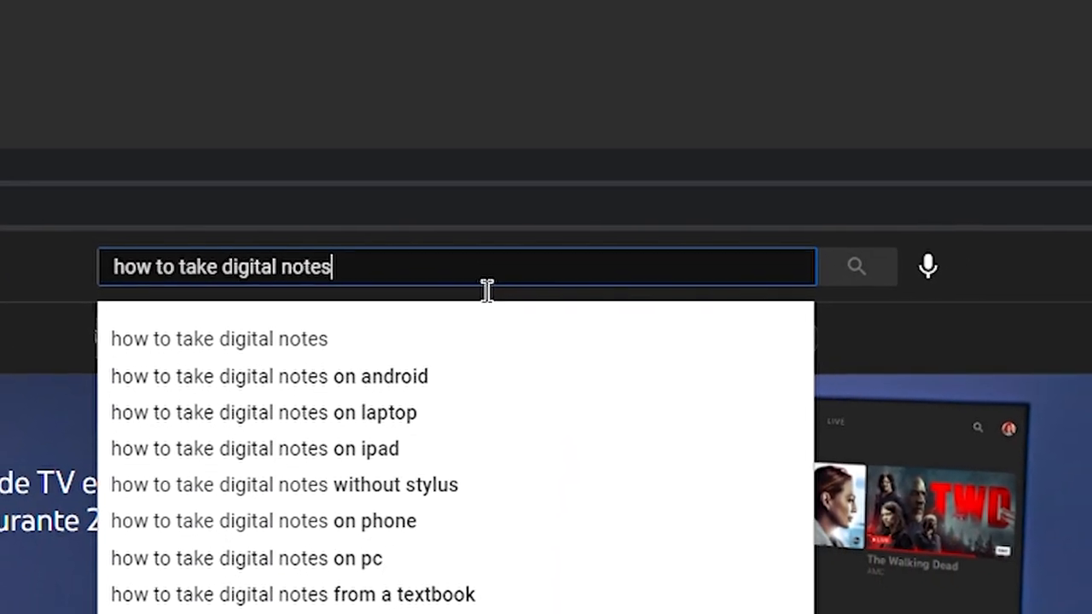
- Run the digital note-taking search and scroll through the video results
key("Enter")
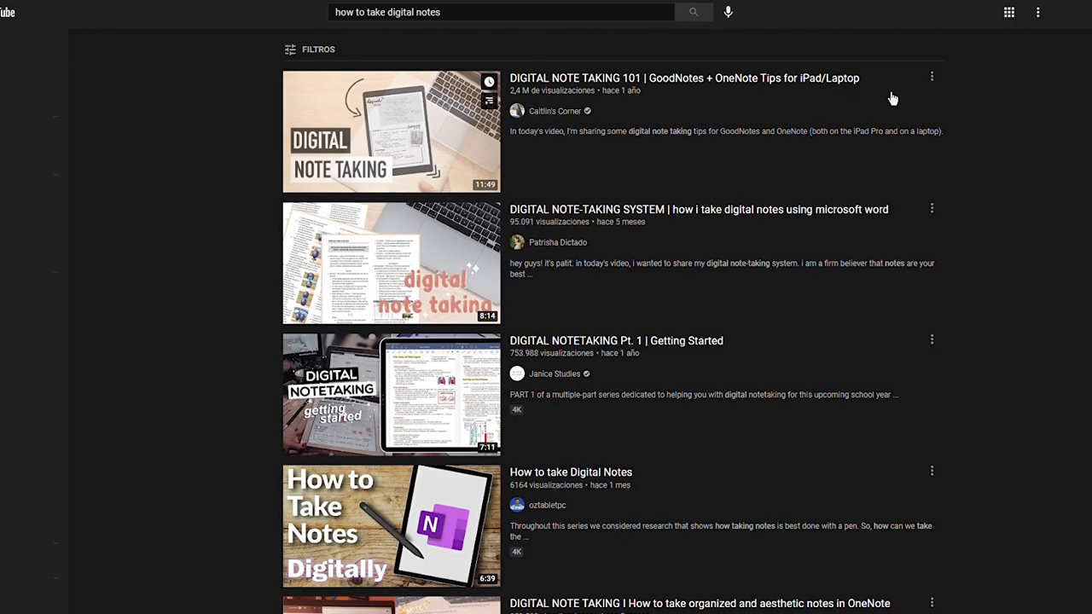
scroll("down", 3)
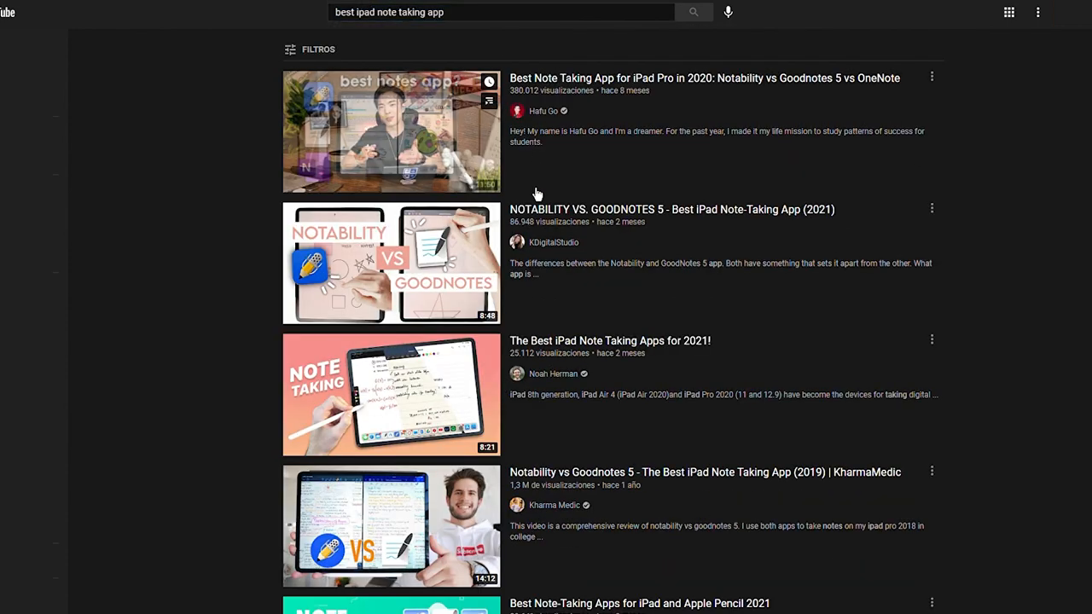
mouse_move(243, 252)
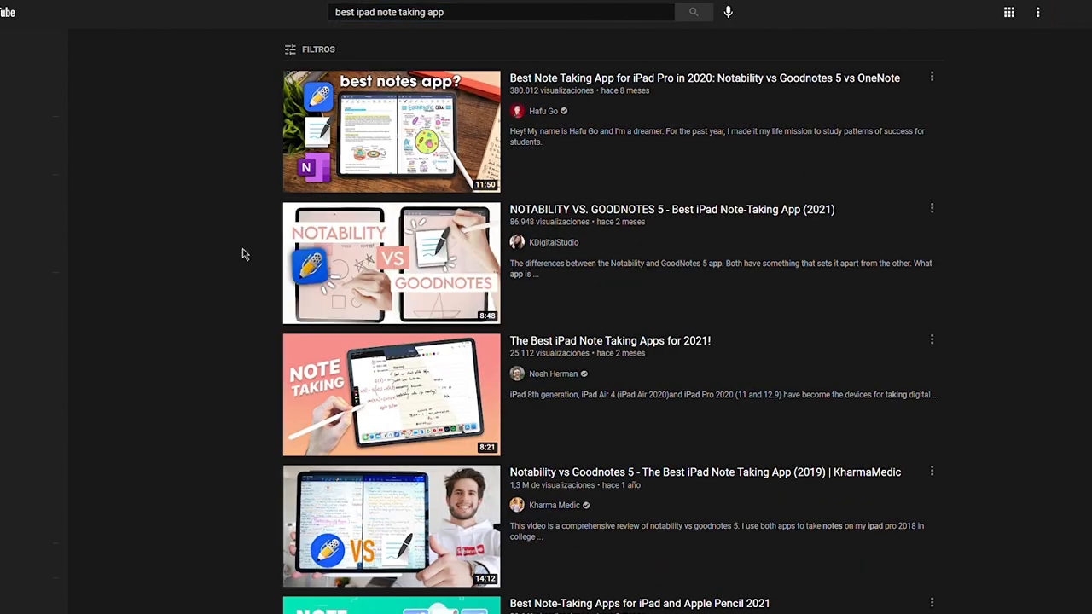
scroll("down", 3)
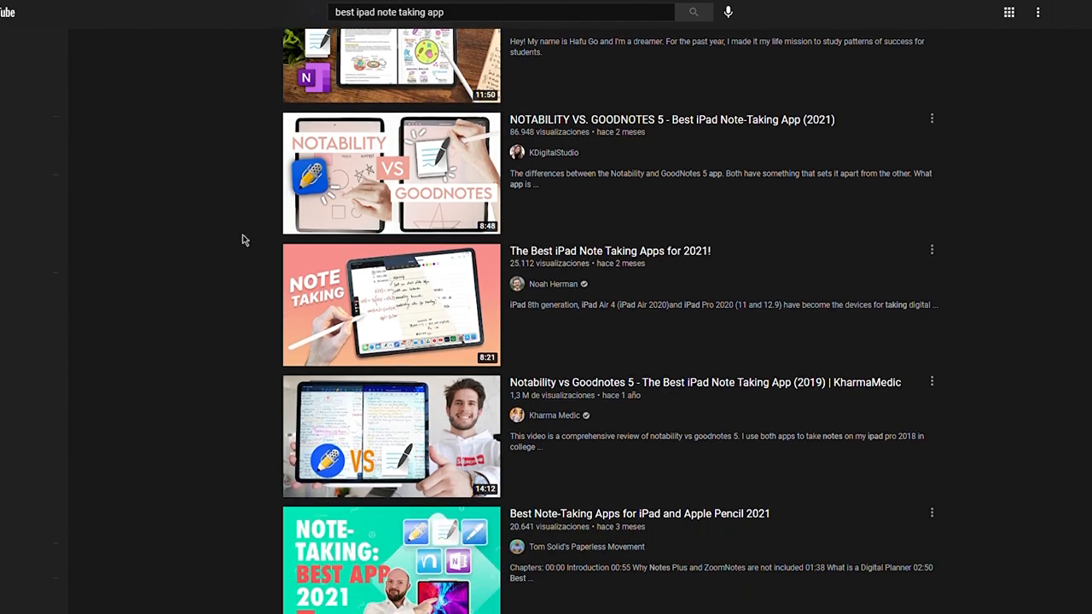
scroll("down", 3)
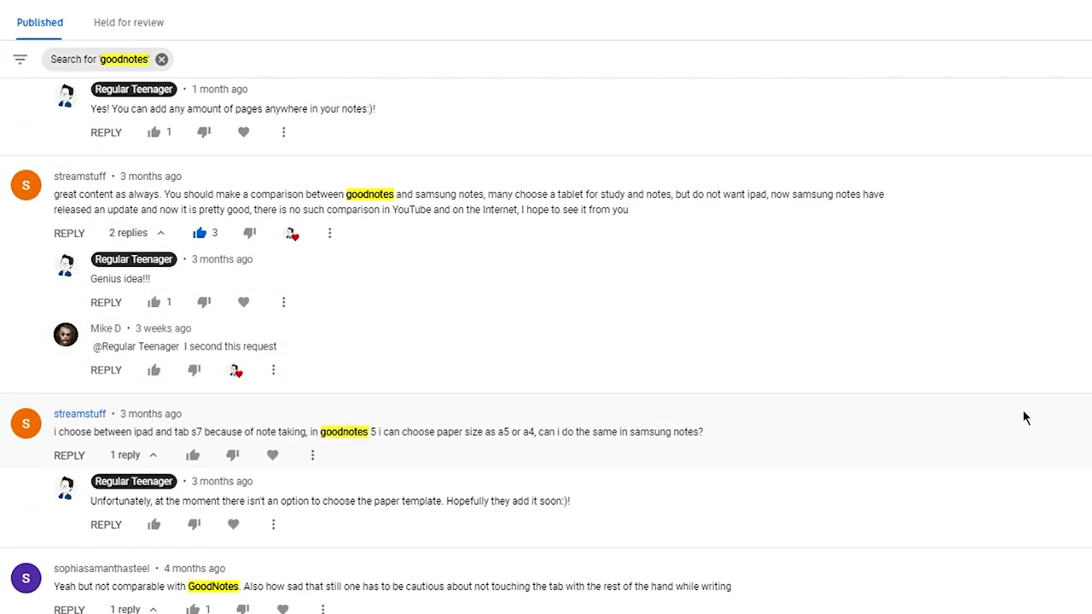
- Scroll through the published comments filtered for "goodnotes"
scroll("down", 3)
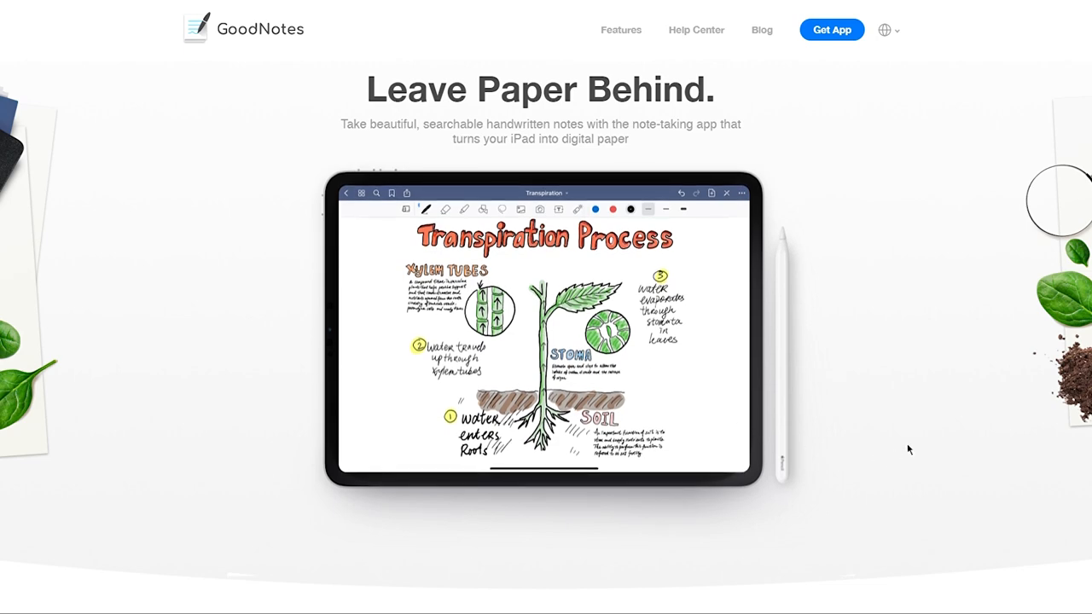
- Scroll the GoodNotes homepage down to the "Always find what you wrote" section
scroll("down", 3)
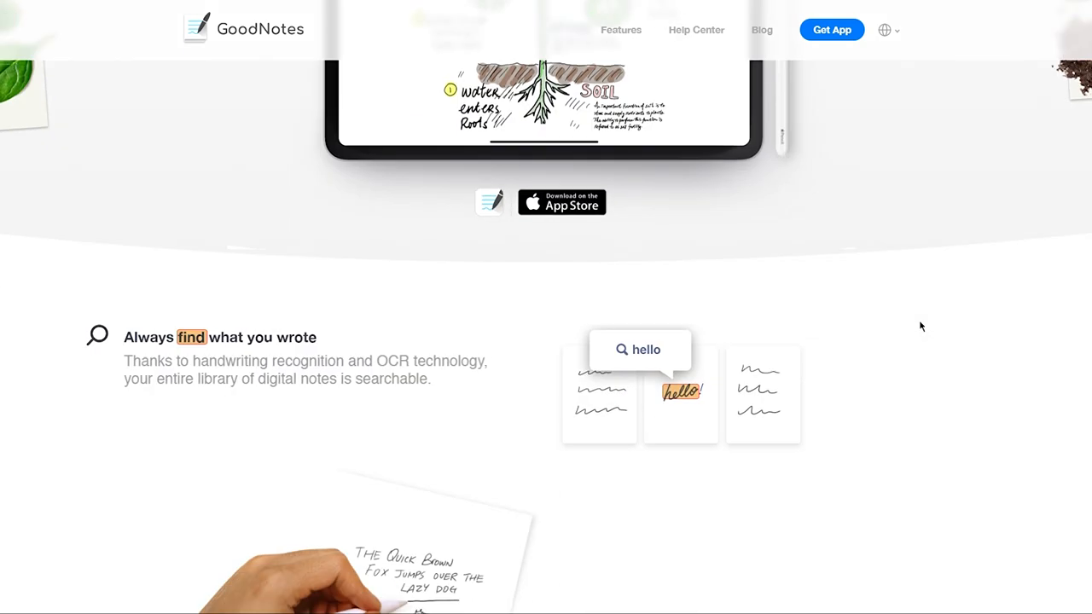
scroll("down", 3)
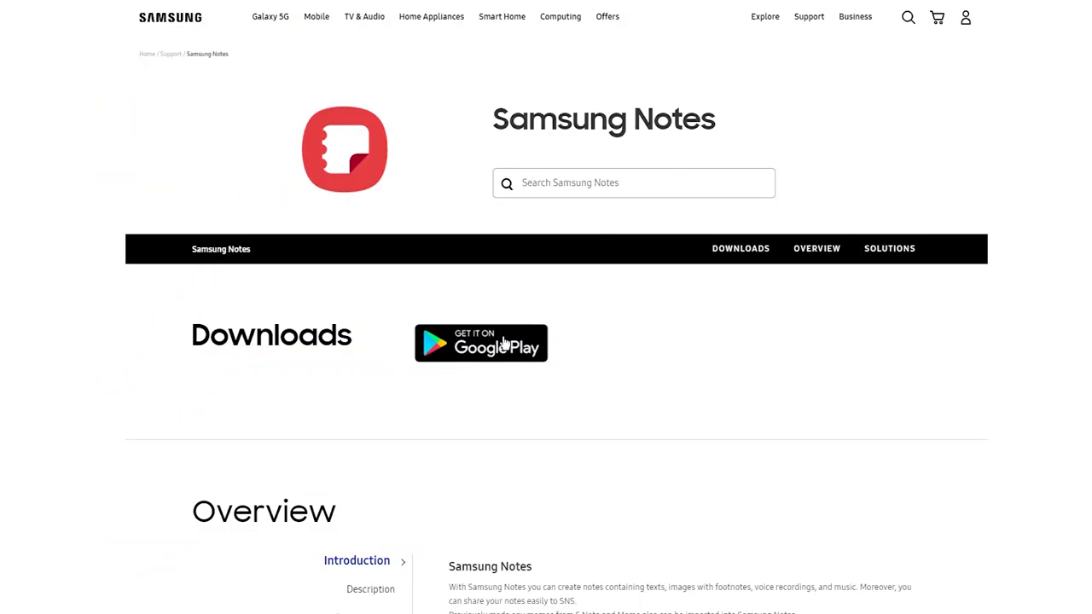
- Show the Compatibility section of the Samsung Notes support Overview
scroll("down", 3)
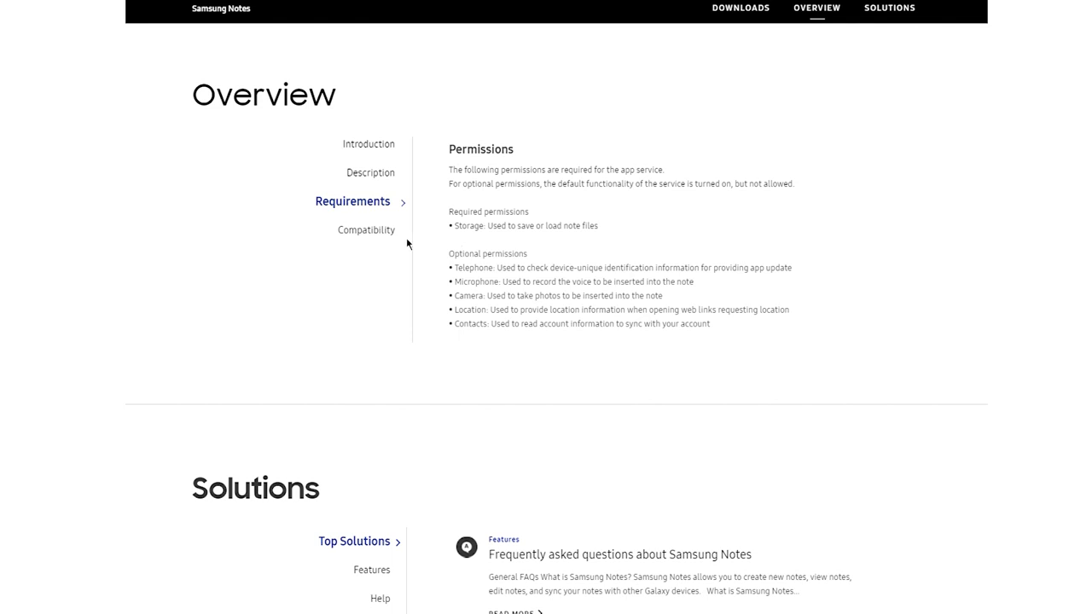
left_click(366, 229)
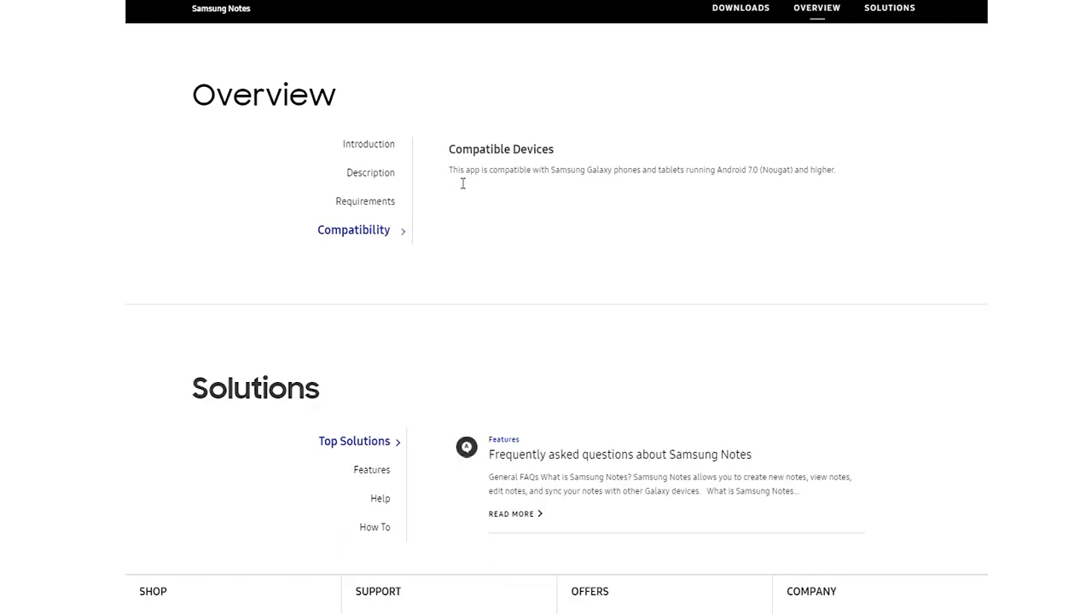
left_click_drag(451, 171, 836, 171)
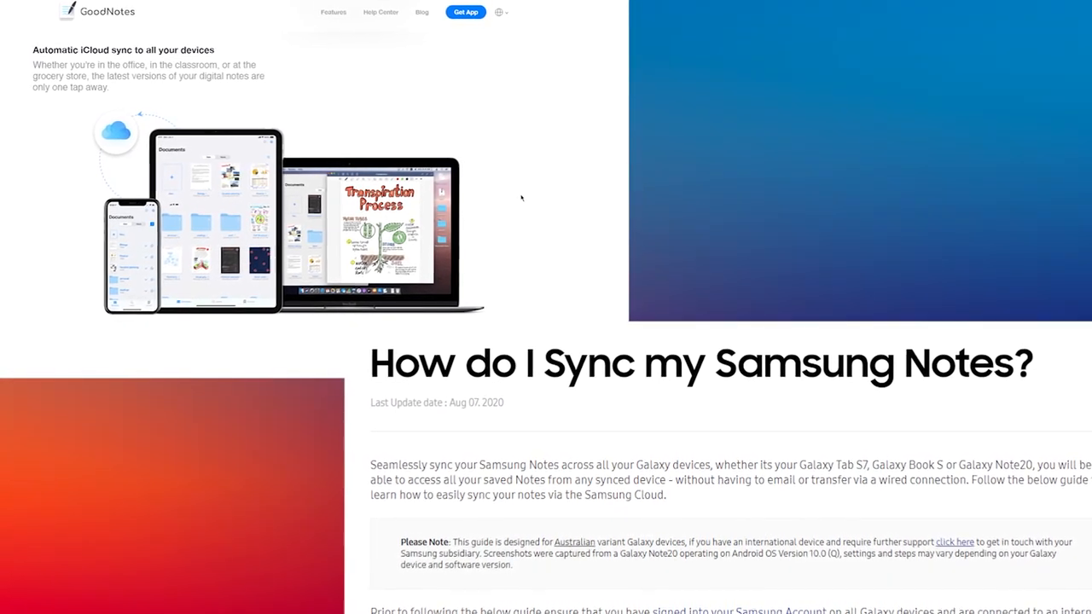
- Scroll the GoodNotes site to the "Automatic iCloud sync" section
scroll("down", 3)
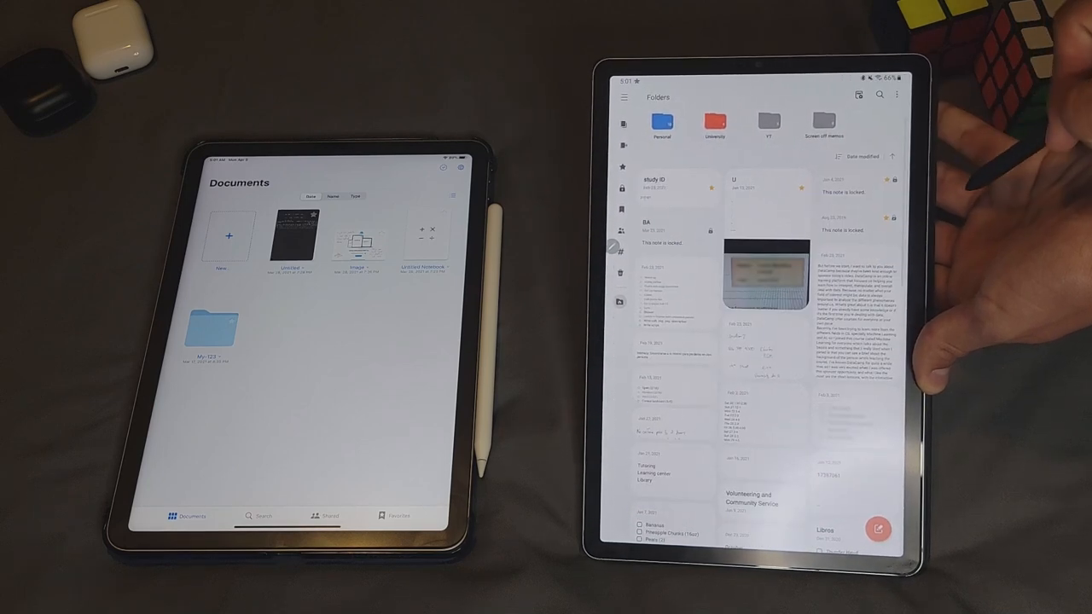
- Toggle Documents between list and thumbnail view, then go to the Search page
left_click(898, 96)
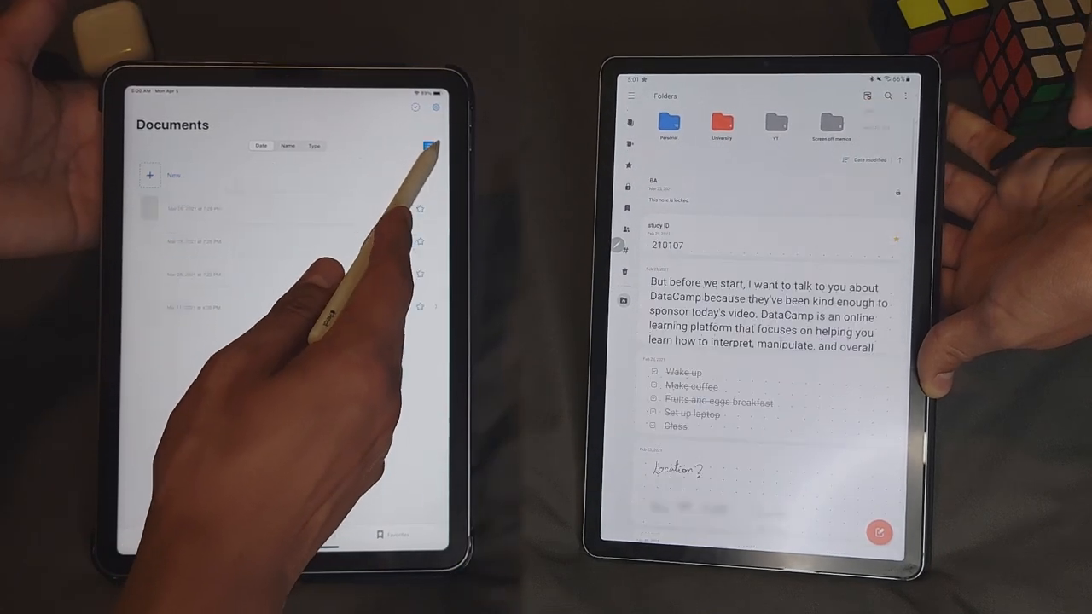
left_click(888, 96)
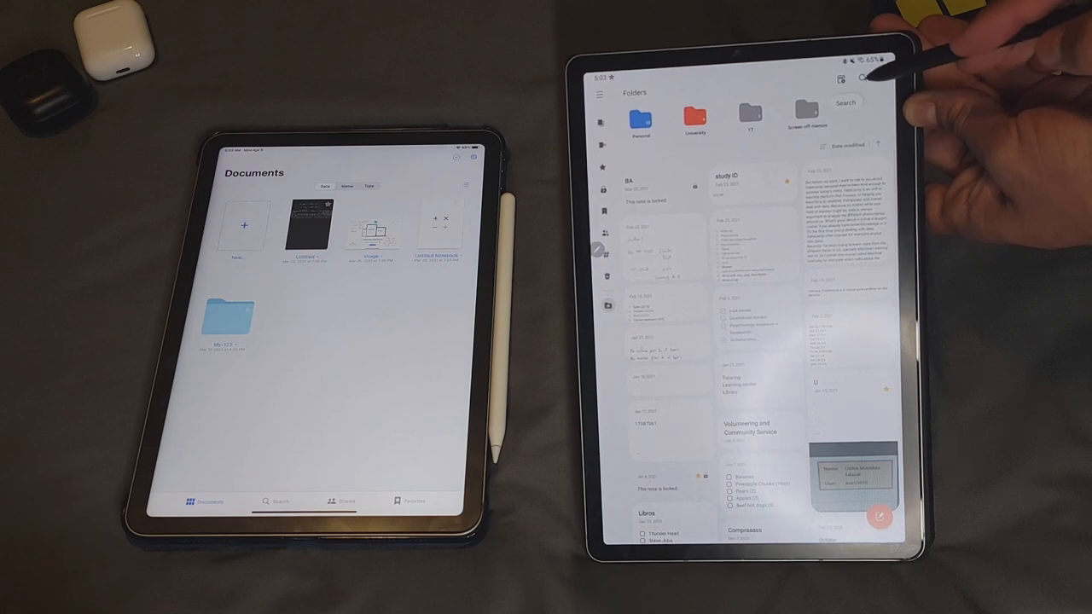
left_click(847, 104)
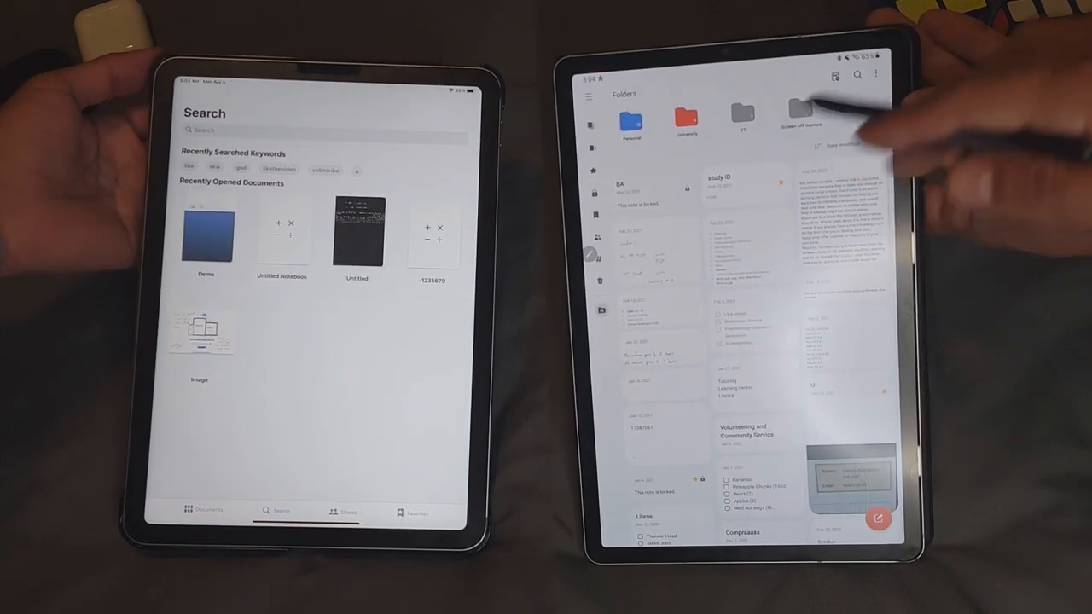
- Search the notes for a handwritten word, then return to the note libraries
left_click(857, 75)
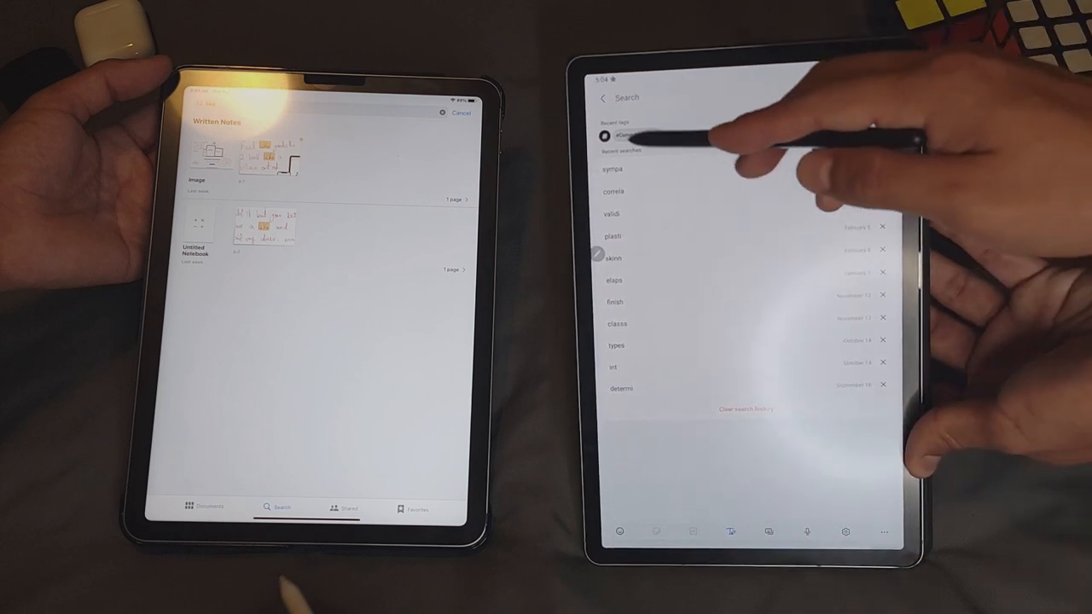
left_click(623, 135)
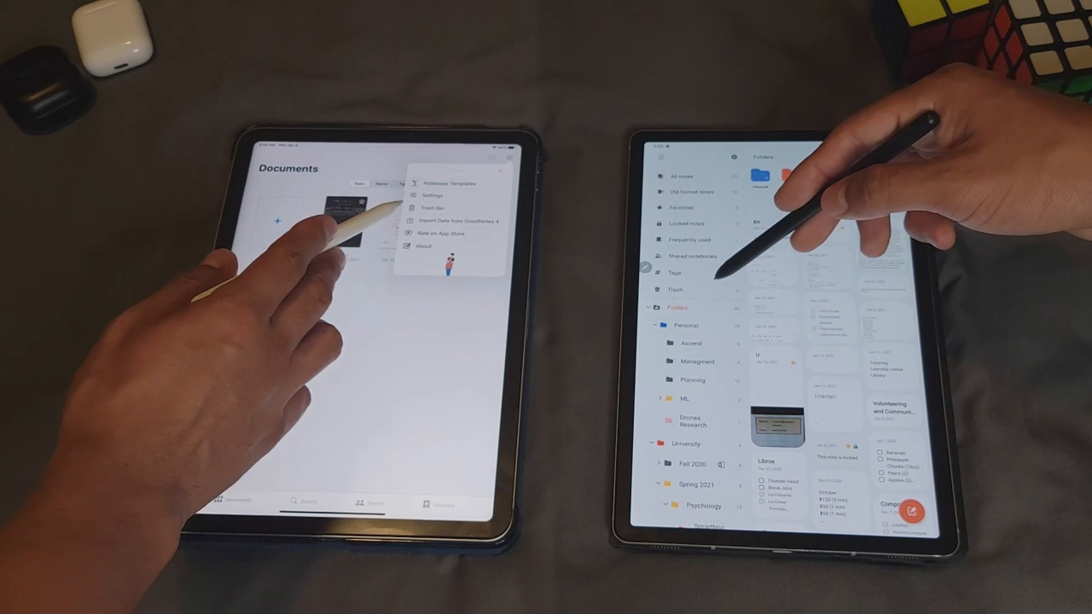
- Expand the Samsung Notes Folders tree and scroll through its nested subfolders
left_click(674, 290)
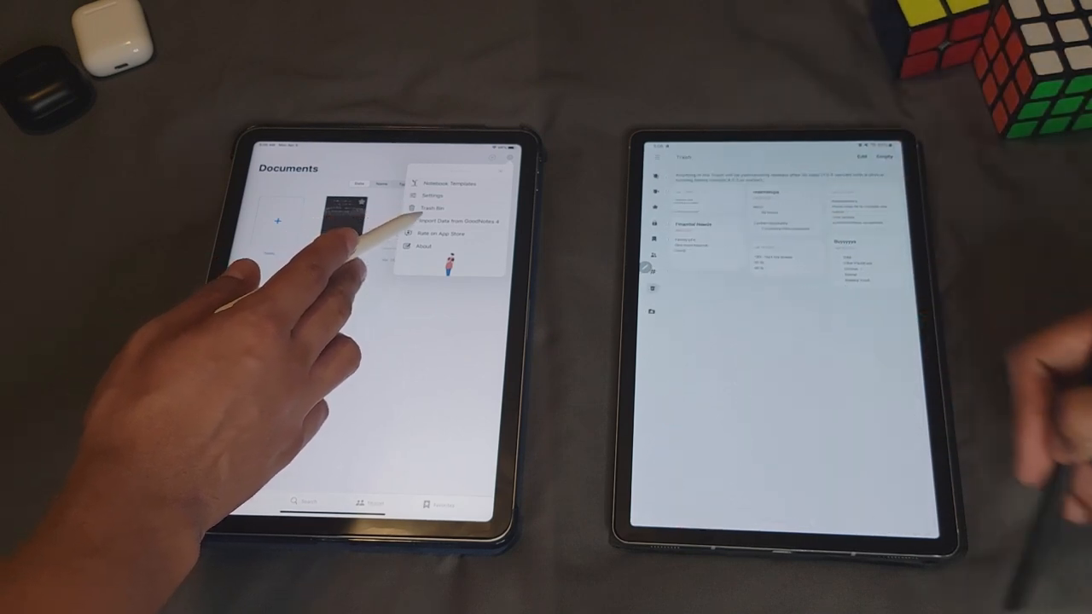
left_click(430, 208)
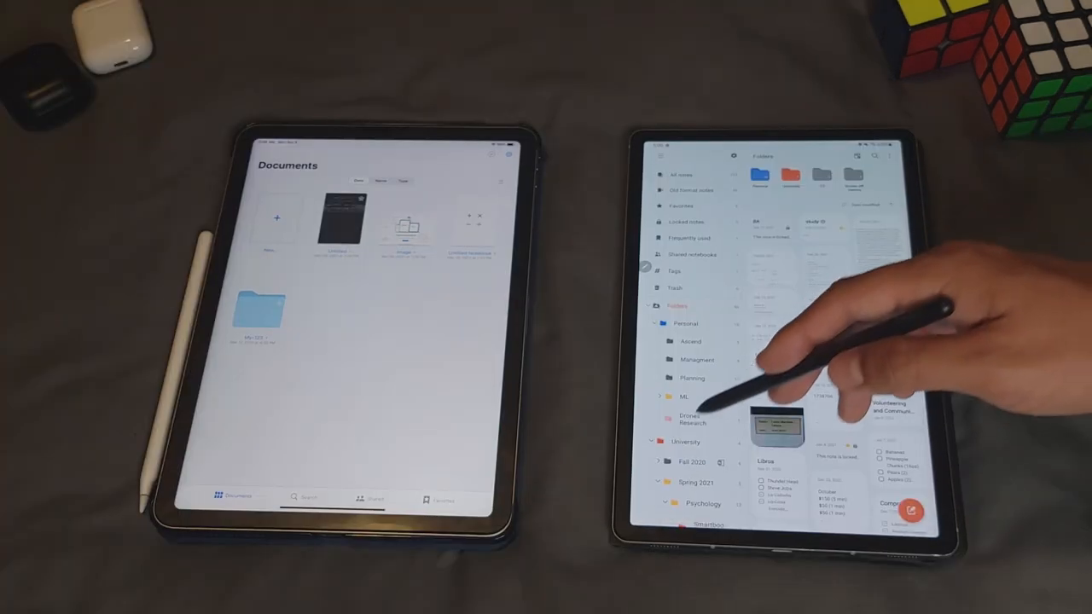
scroll("down", 3)
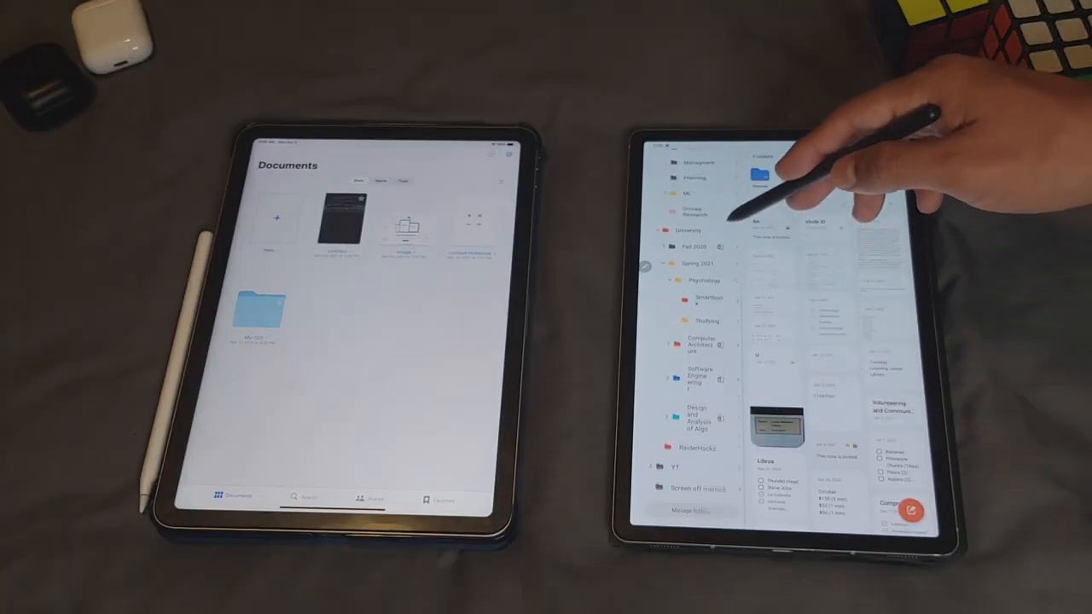
scroll("down", 3)
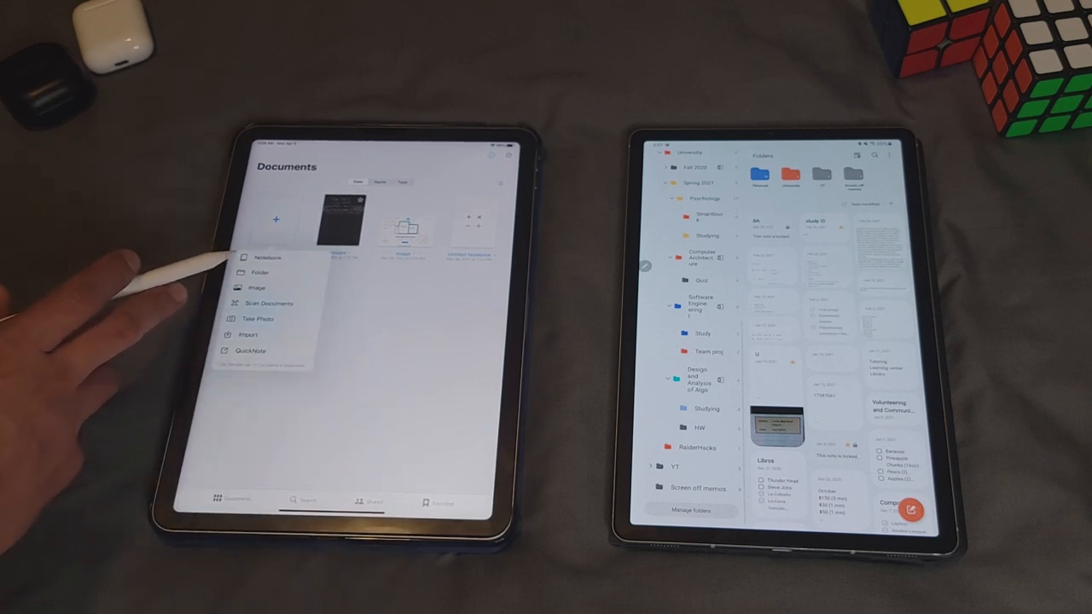
- Create a new folder in the GoodNotes Documents library from the New (+) tile
left_click(260, 273)
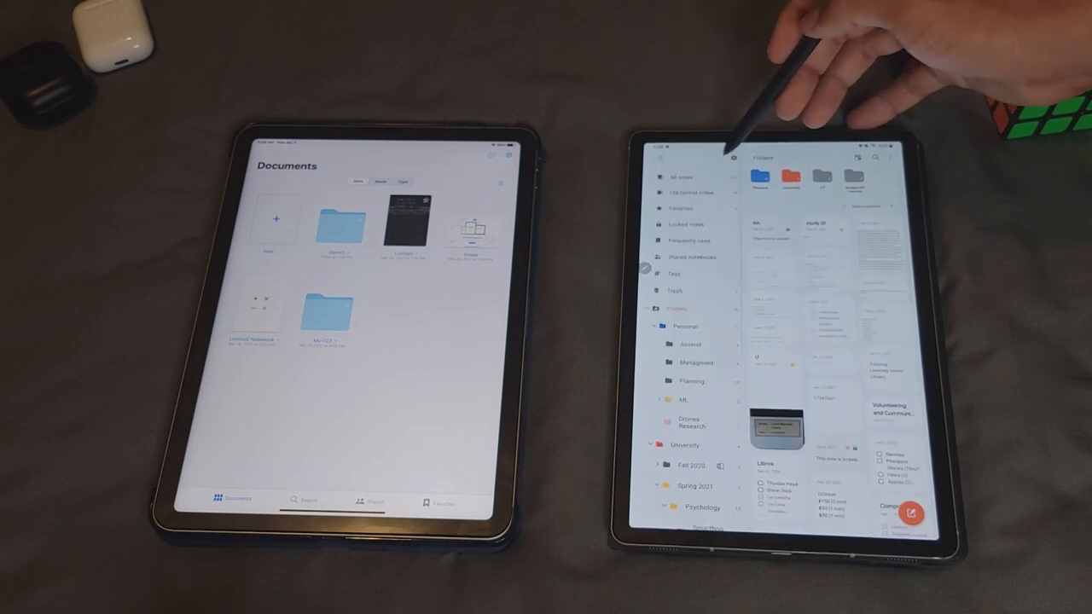
- In Samsung Notes Settings, show the Page style and template colour palette choices
left_click(730, 157)
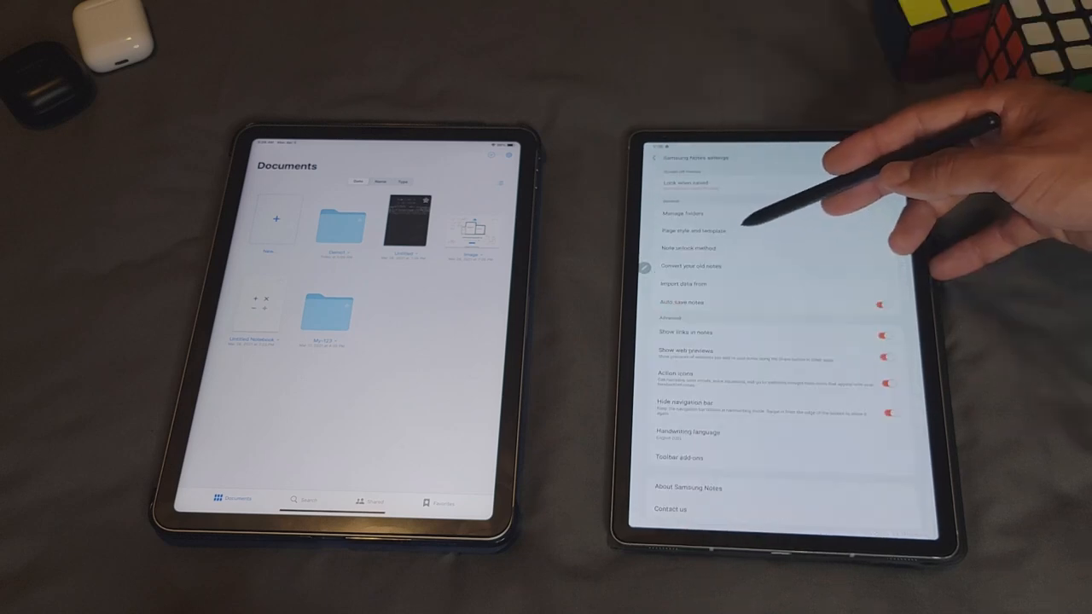
left_click(693, 230)
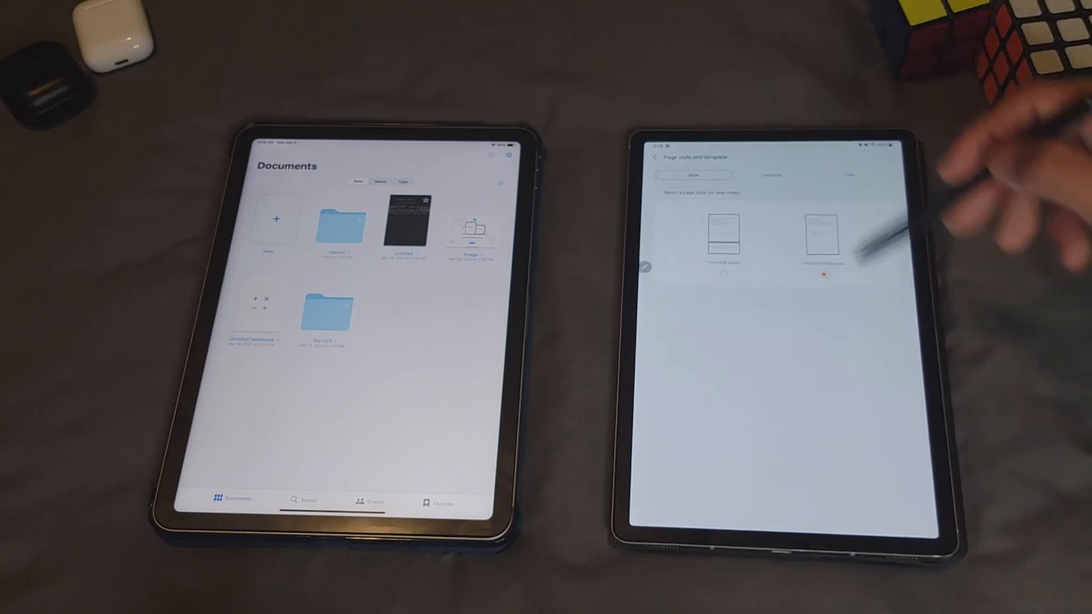
left_click(783, 175)
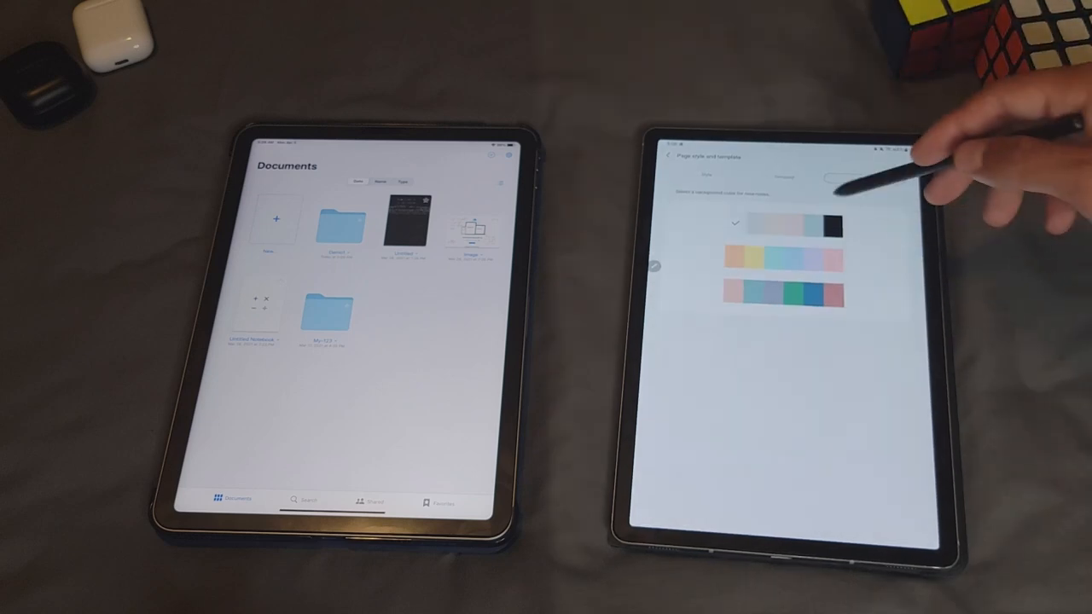
left_click(771, 174)
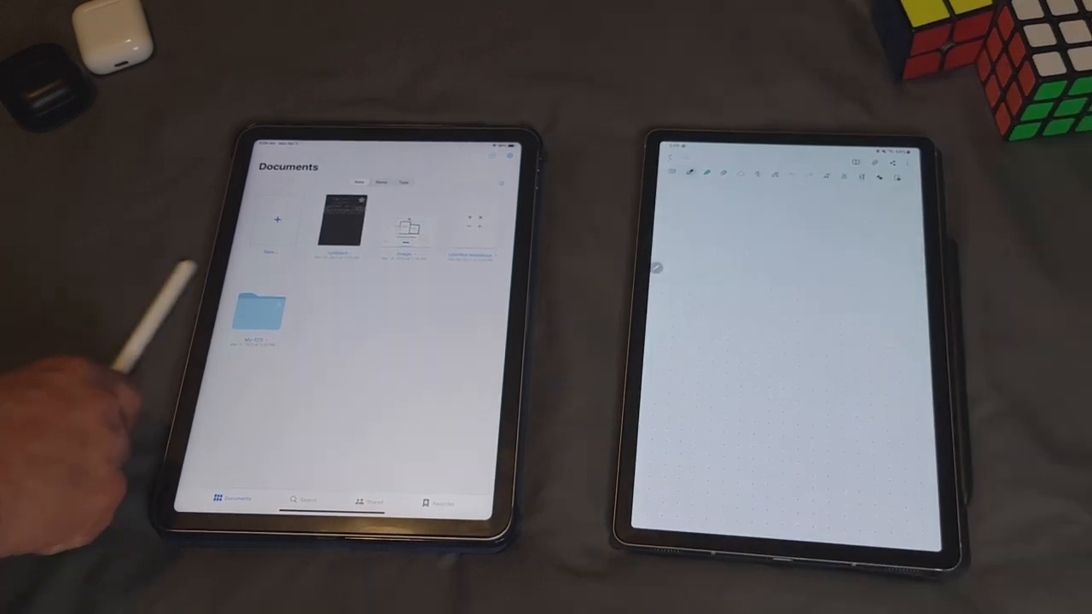
- Bring up the Documents options menu with templates, settings and import choices
left_click(276, 220)
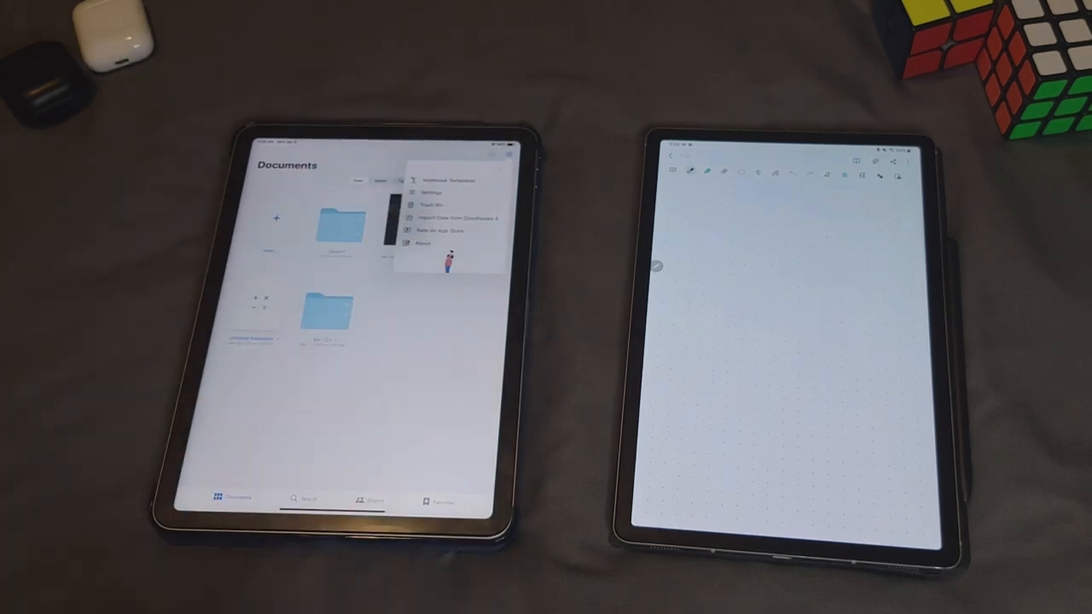
left_click(447, 181)
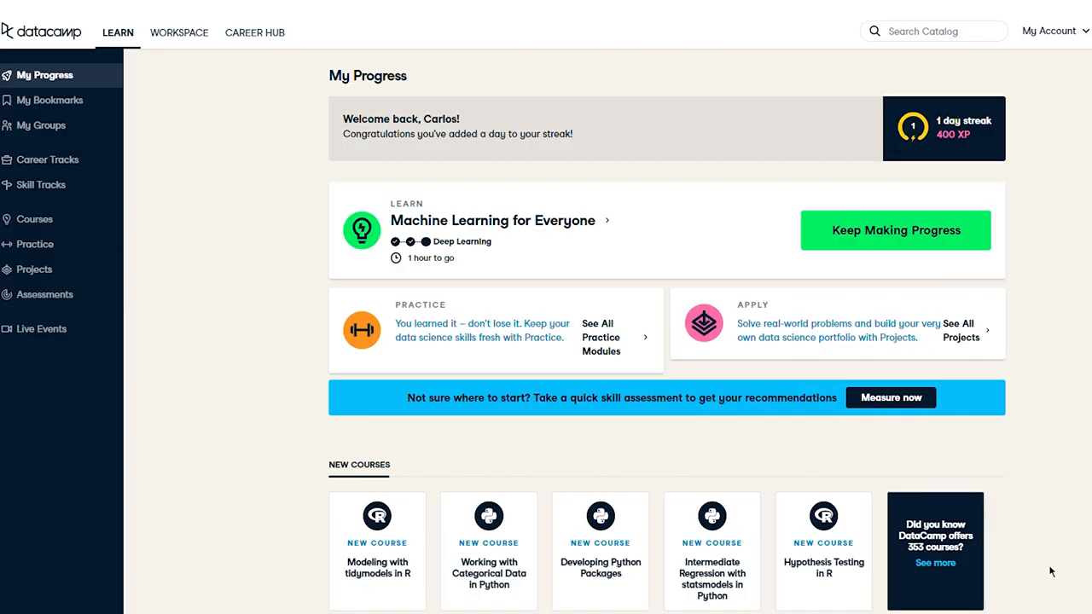
- Scroll through the My Progress page in DataCamp
scroll("down", 3)
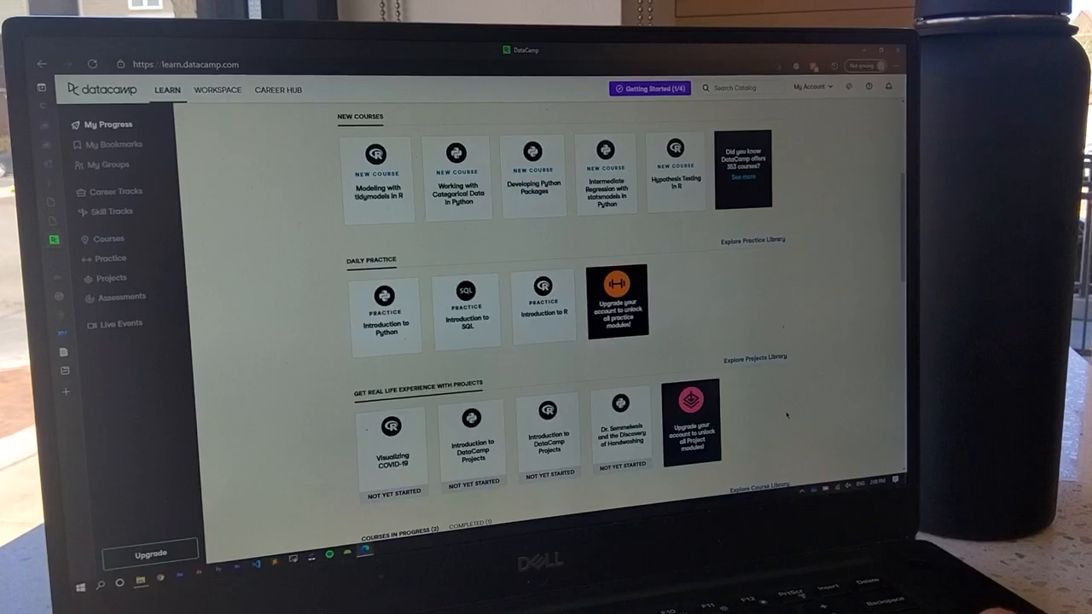
scroll("down", 3)
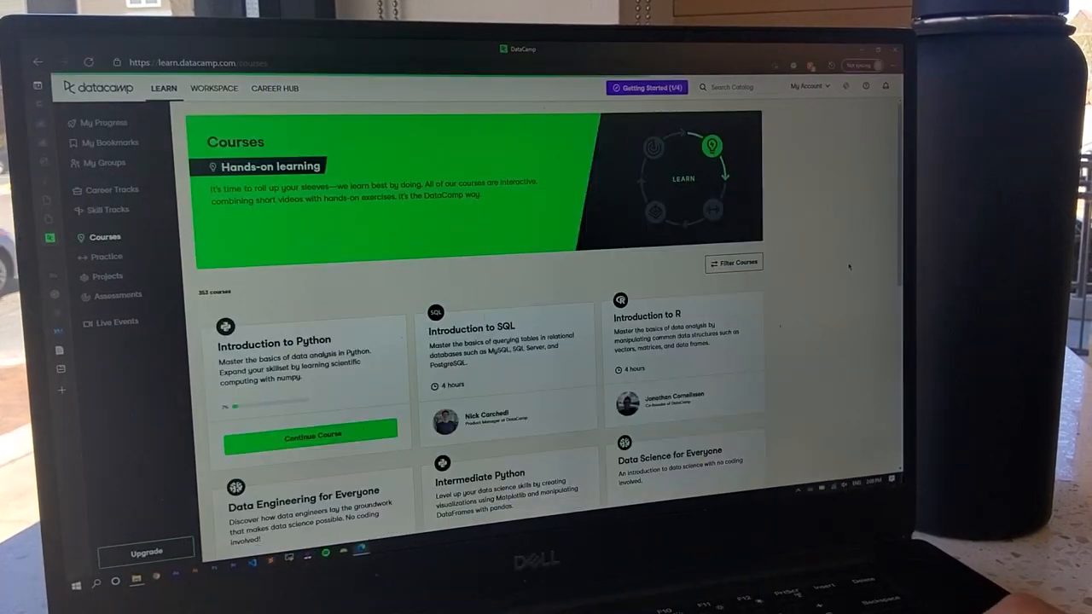
scroll("down", 3)
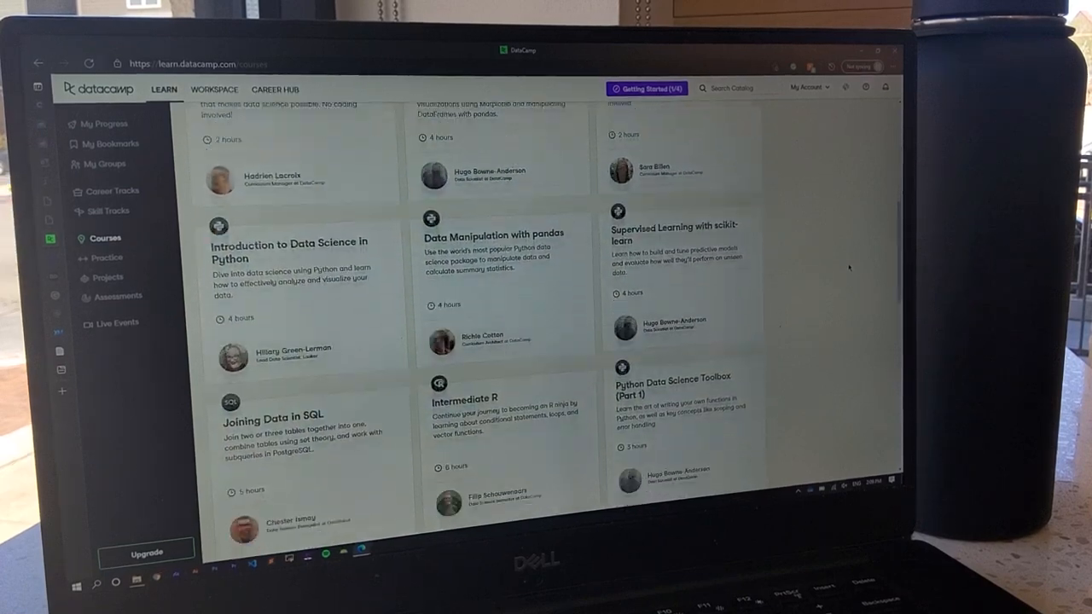
scroll("down", 3)
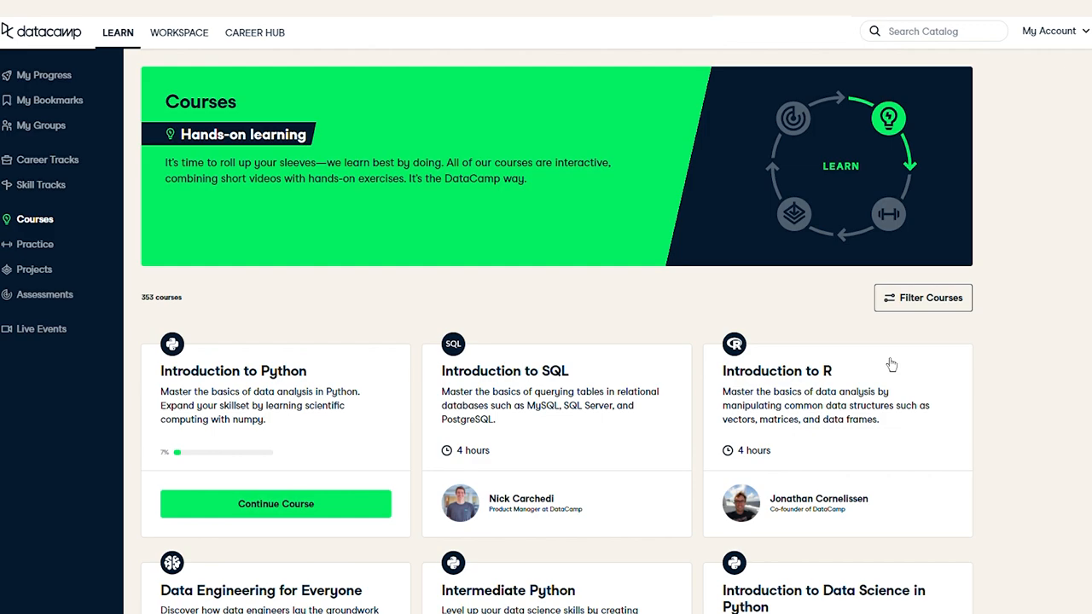
- Switch to the Courses catalog of 353 courses and bring up its filter options
left_click(922, 297)
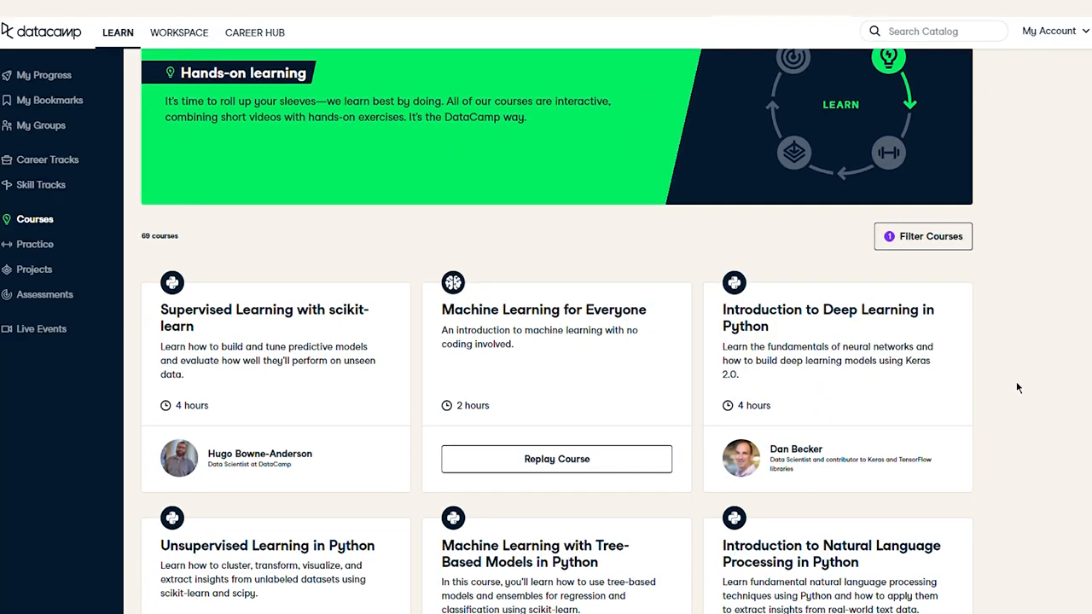
scroll("down", 3)
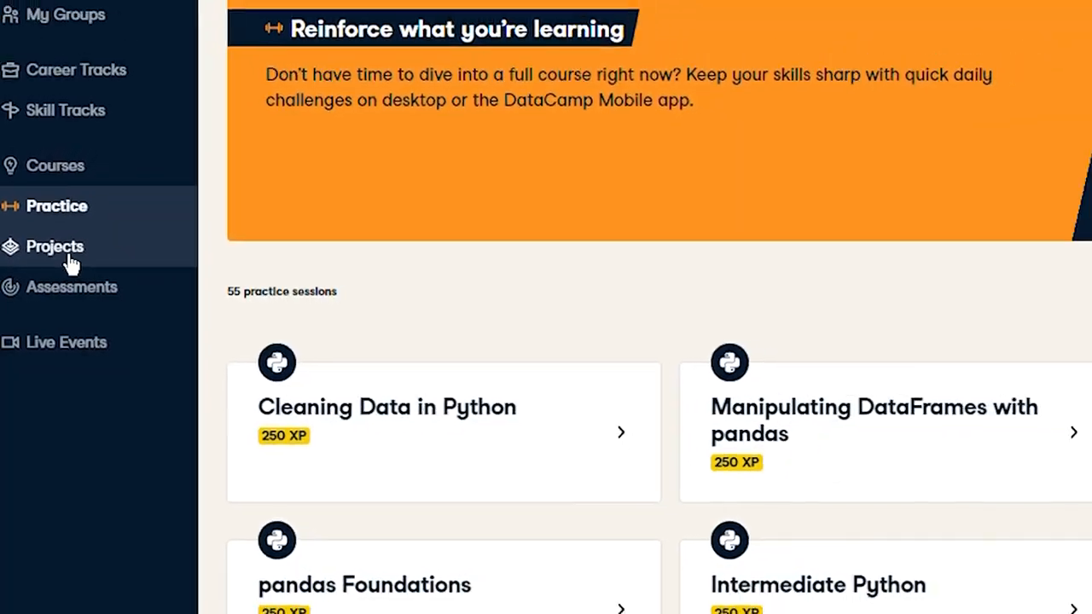
left_click(55, 246)
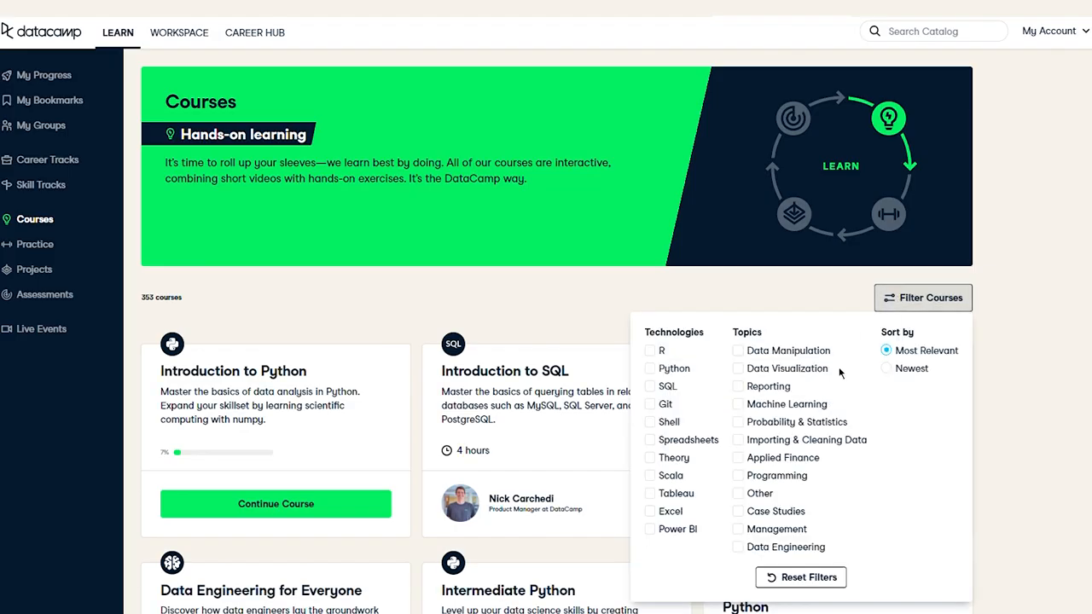
- Filter to Machine Learning and preview the Introduction to Deep Learning in Python course
left_click(737, 403)
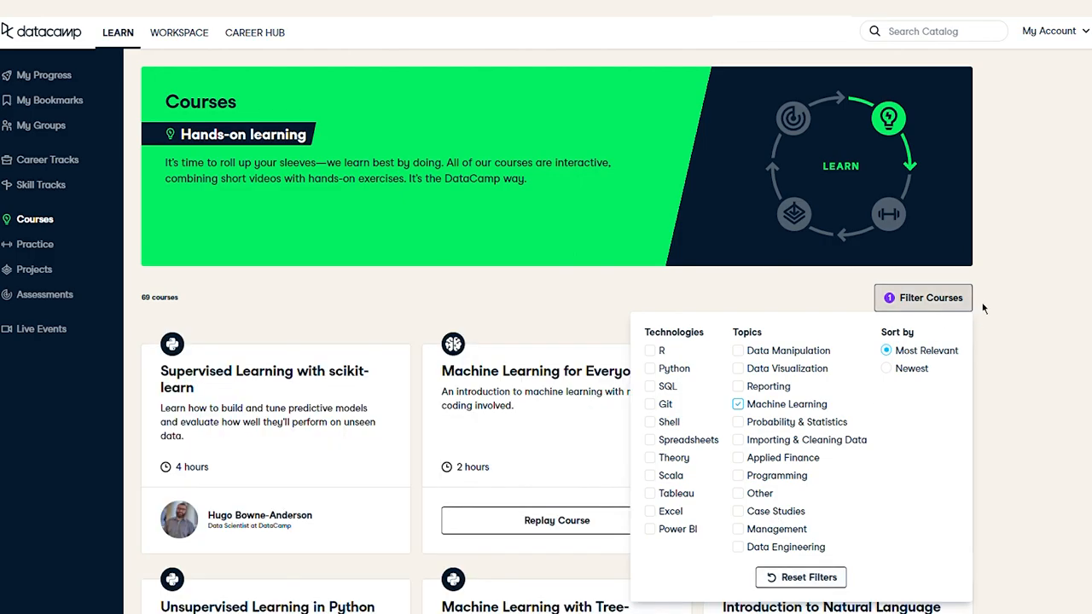
scroll("down", 3)
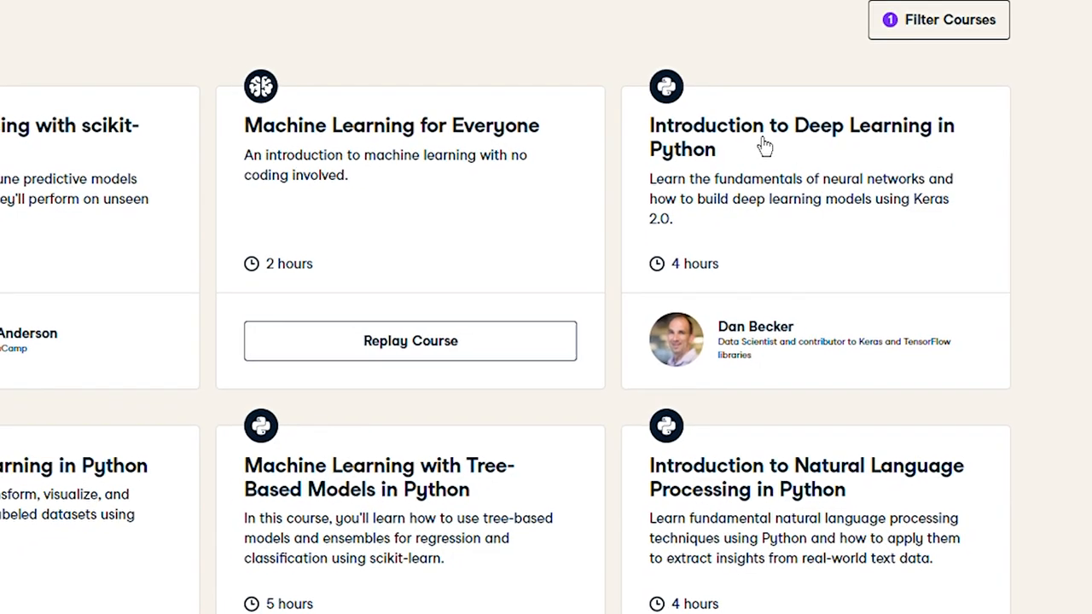
left_click(802, 136)
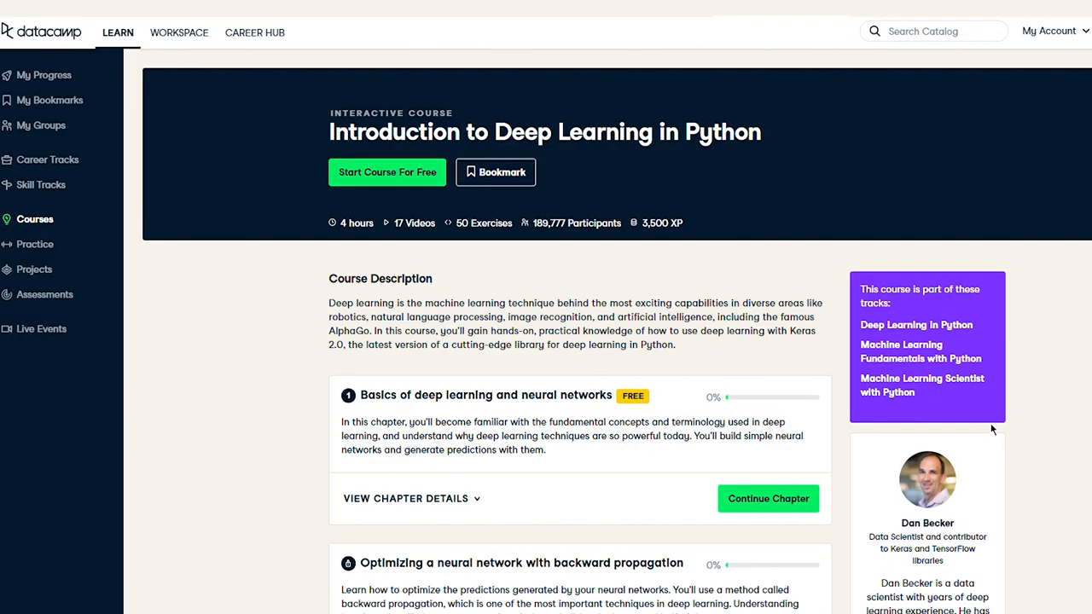
- Browse back through the course catalog and move on to the Practice sessions page
scroll("down", 3)
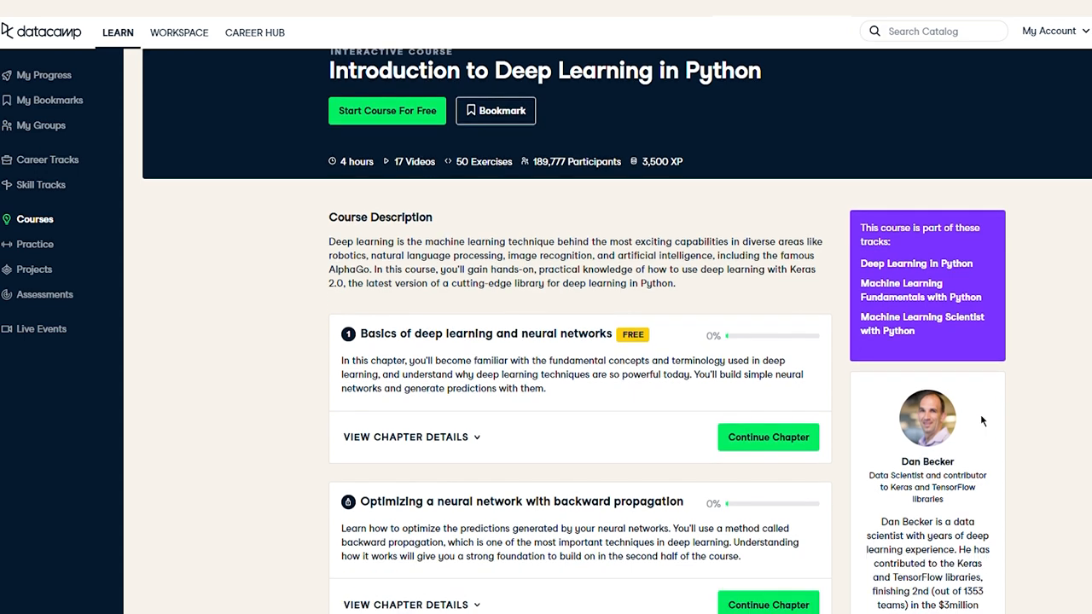
scroll("down", 3)
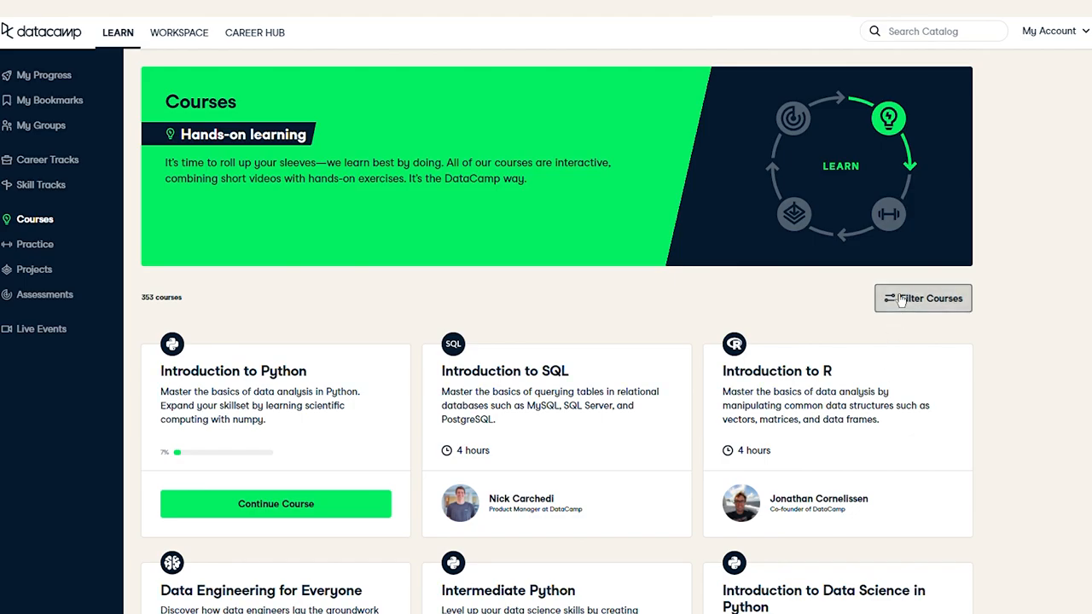
scroll("down", 3)
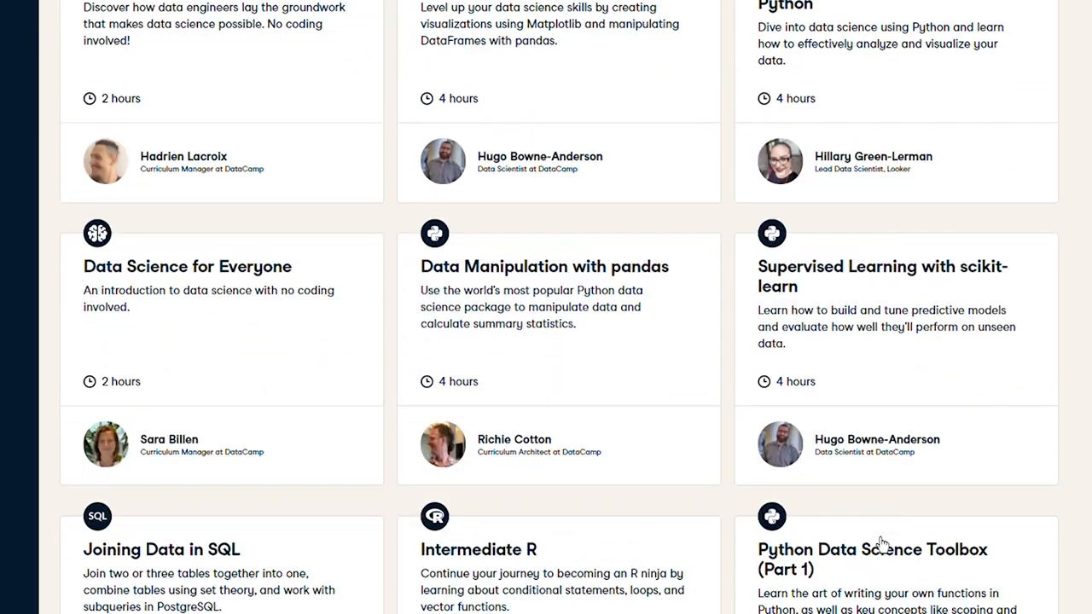
scroll("down", 3)
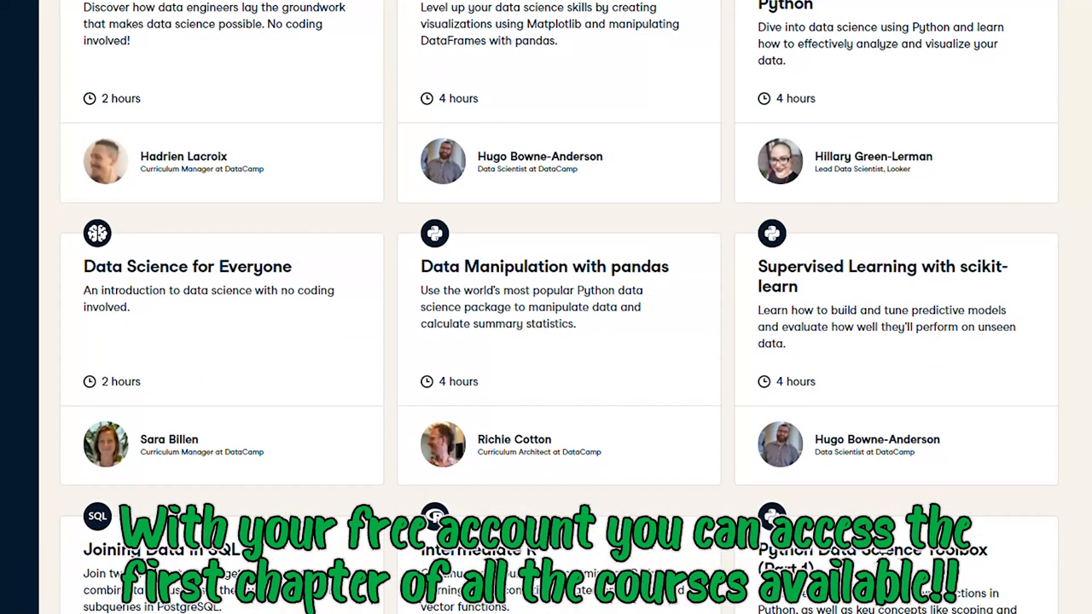
scroll("down", 3)
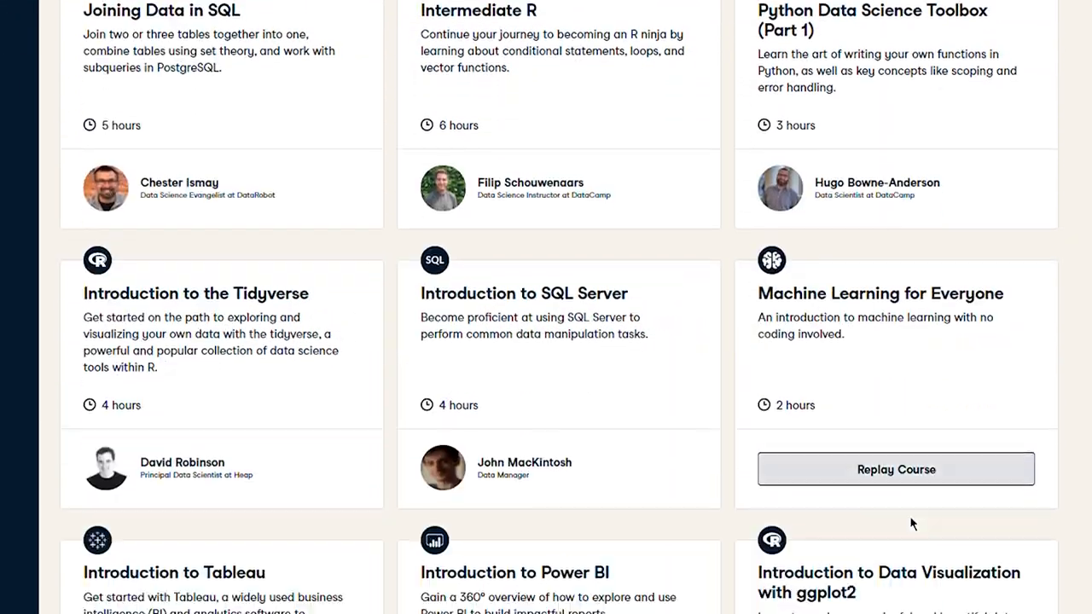
scroll("down", 3)
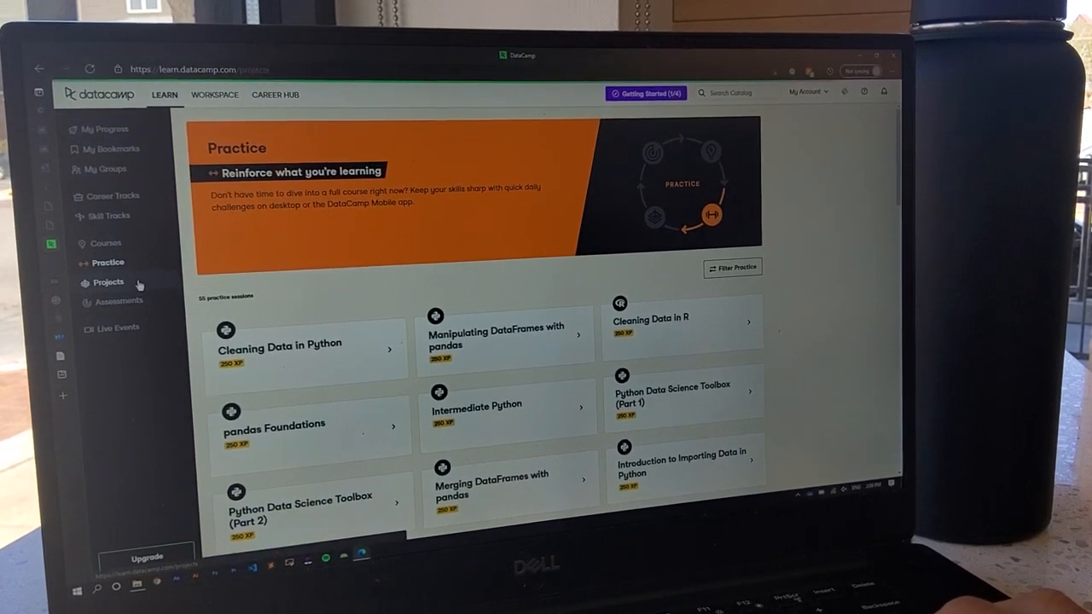
left_click(109, 283)
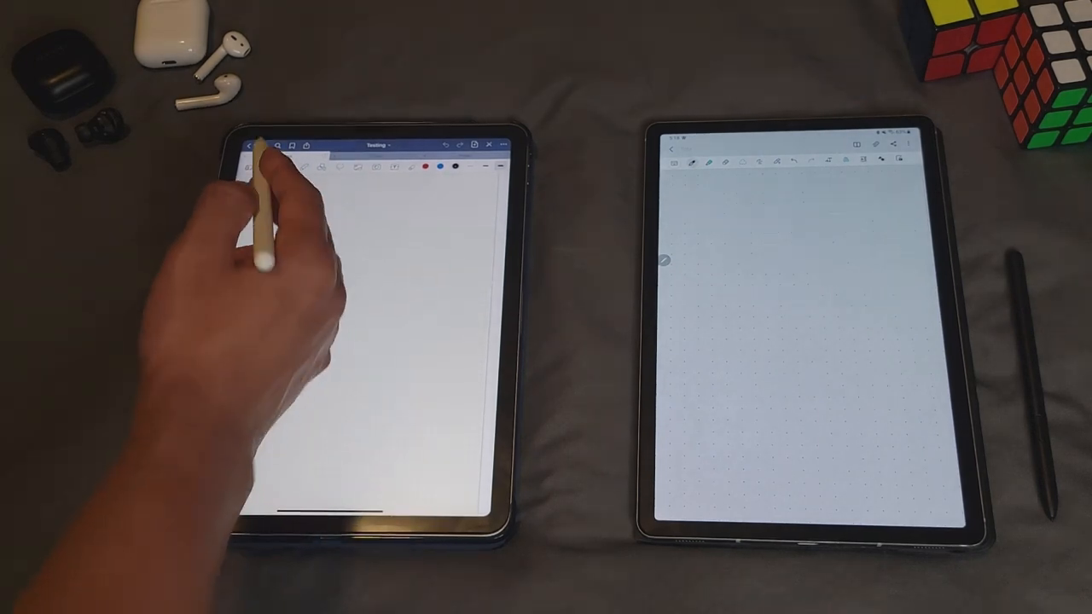
- Write several R's in varied fountain-pen styles and the underlined phrase 'Always the same'
left_click(280, 154)
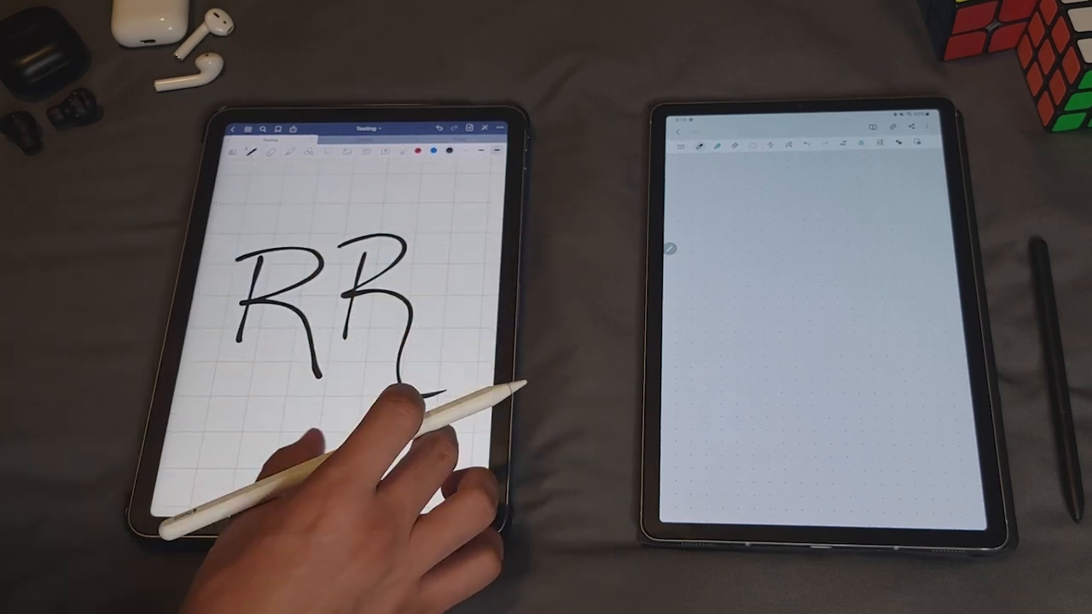
left_click(256, 154)
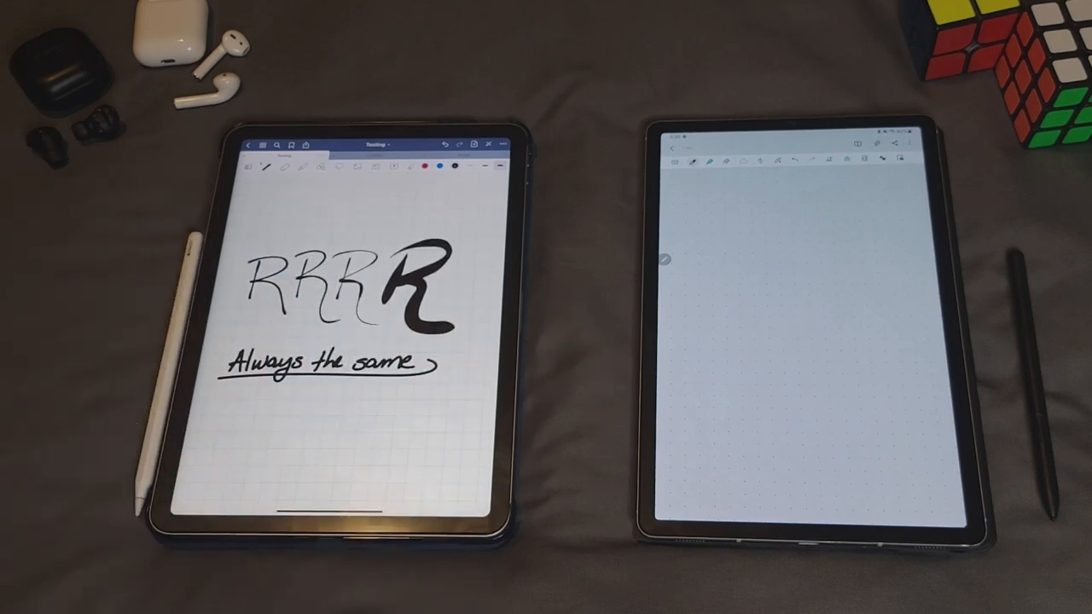
left_click(691, 162)
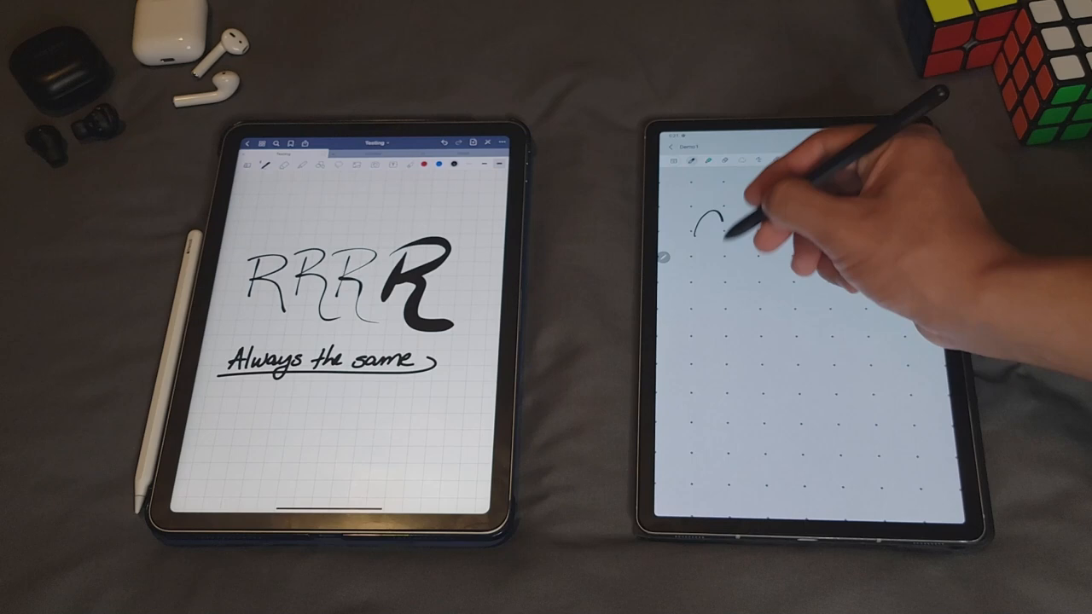
- Write cursive M's in different pens, one in blue, plus a yellow highlighter stroke
left_click_drag(708, 222, 785, 290)
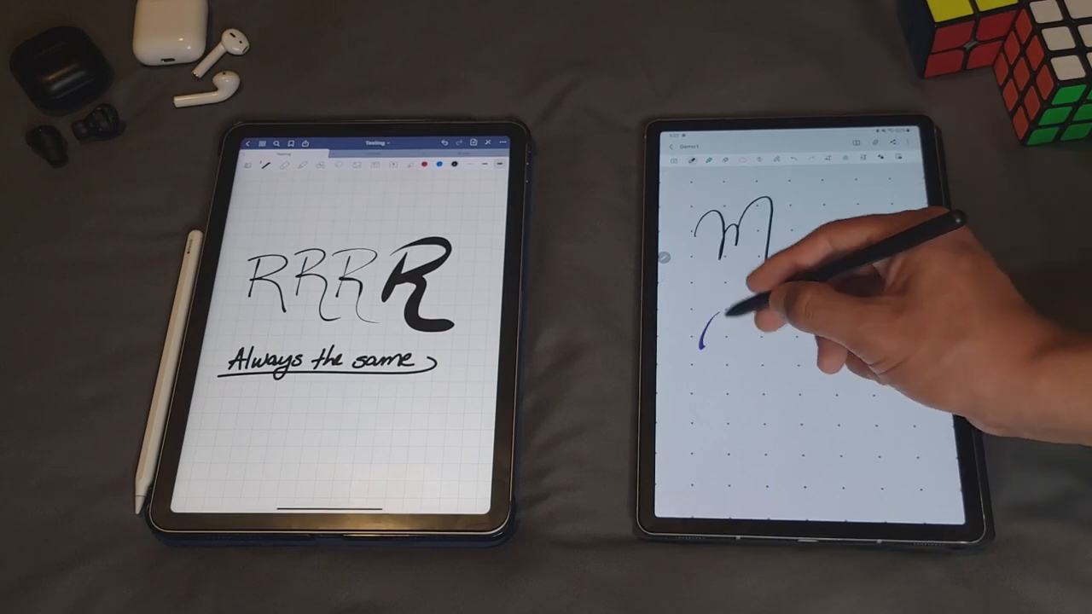
left_click_drag(725, 333, 845, 401)
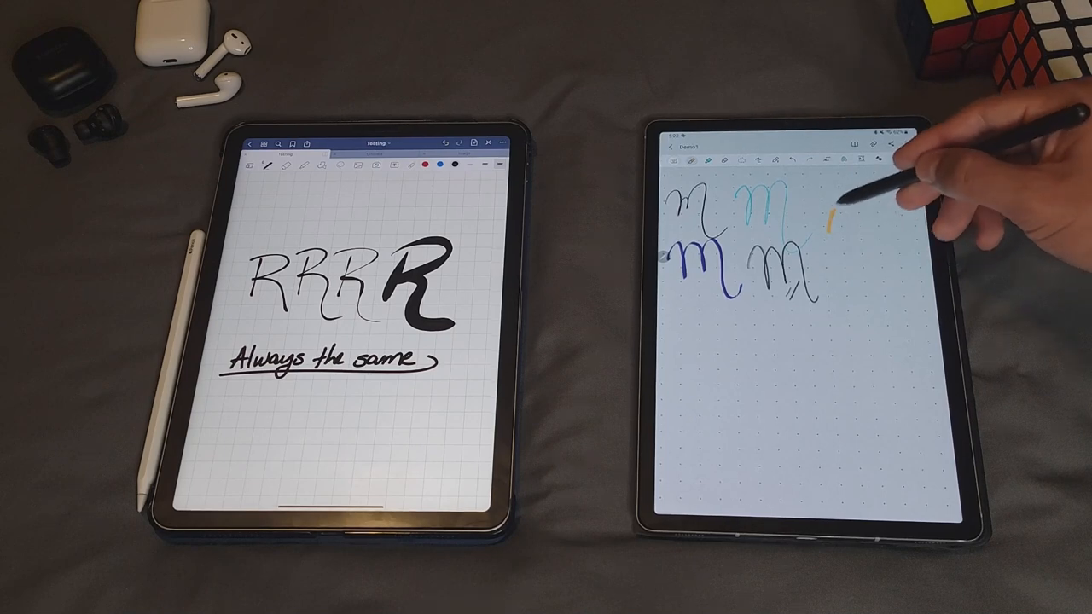
left_click_drag(844, 205, 895, 273)
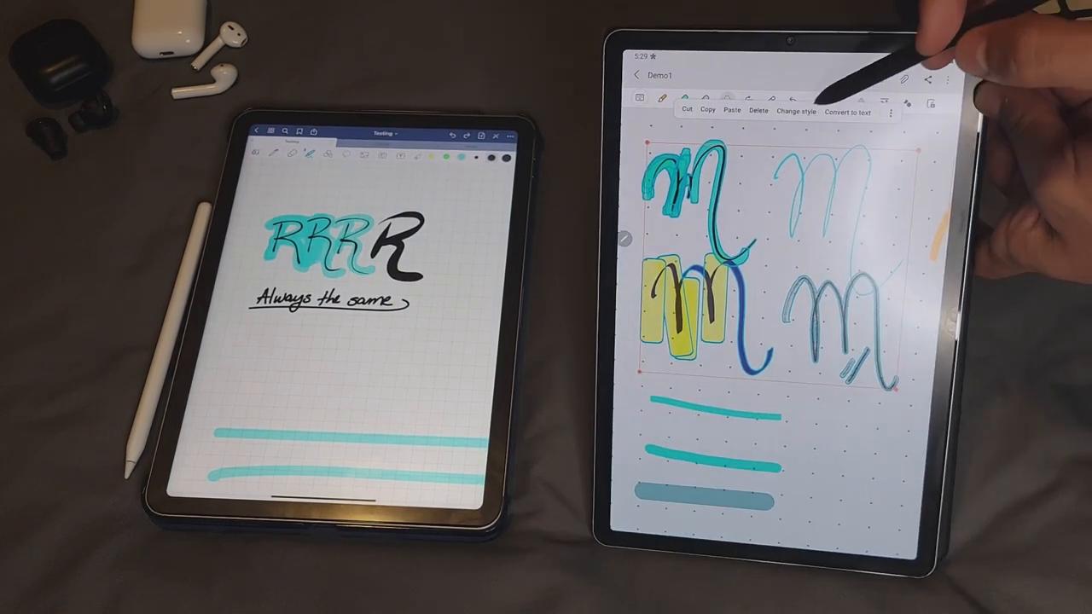
left_click(798, 111)
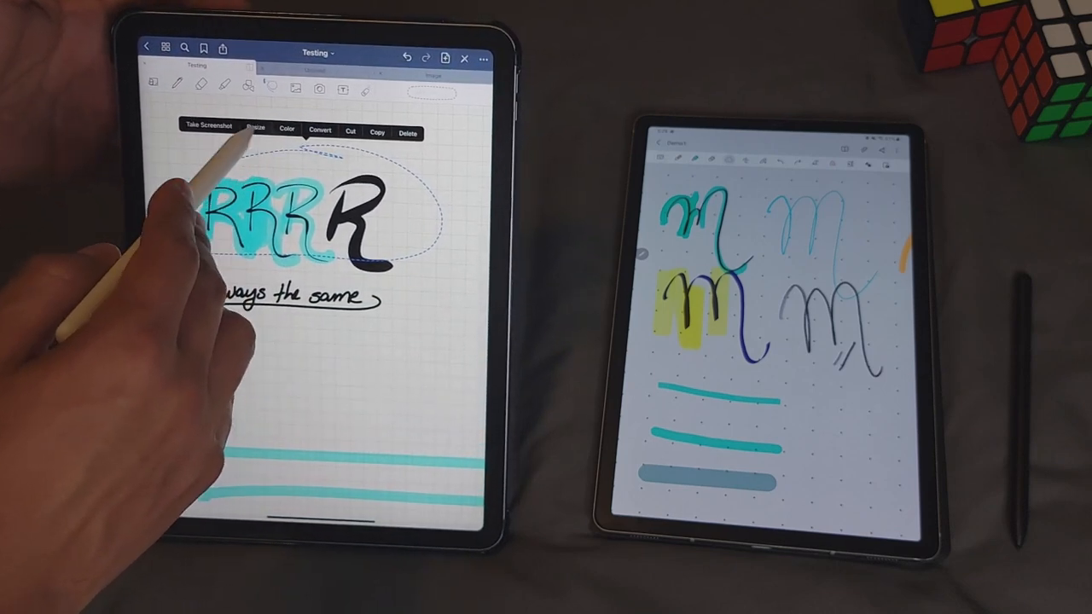
left_click(286, 129)
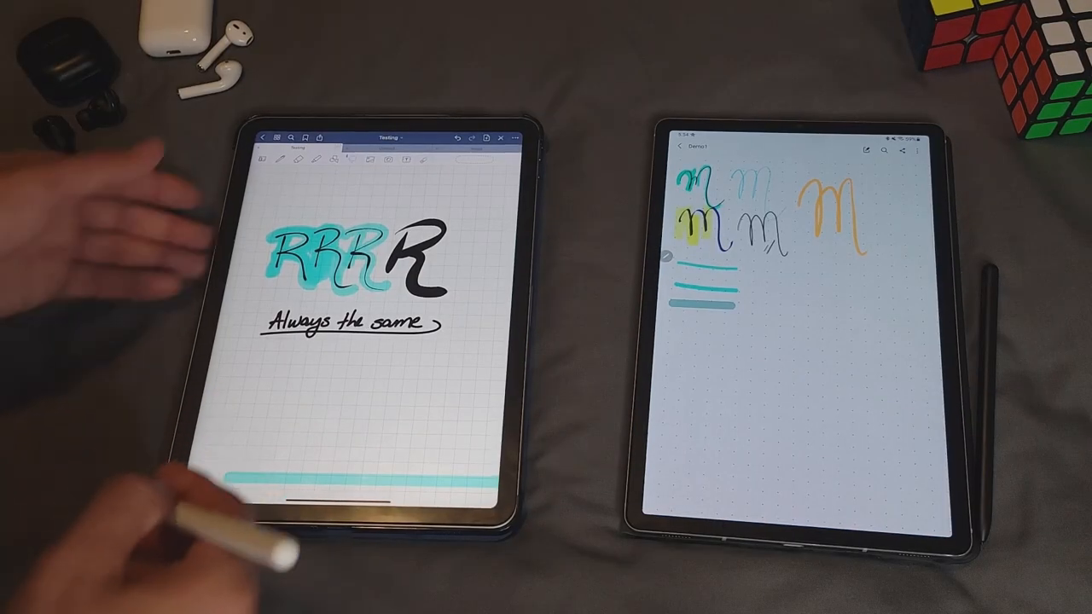
- Set Selection mode to Rectangle and show the handwritten Intelligence study note
left_click(268, 85)
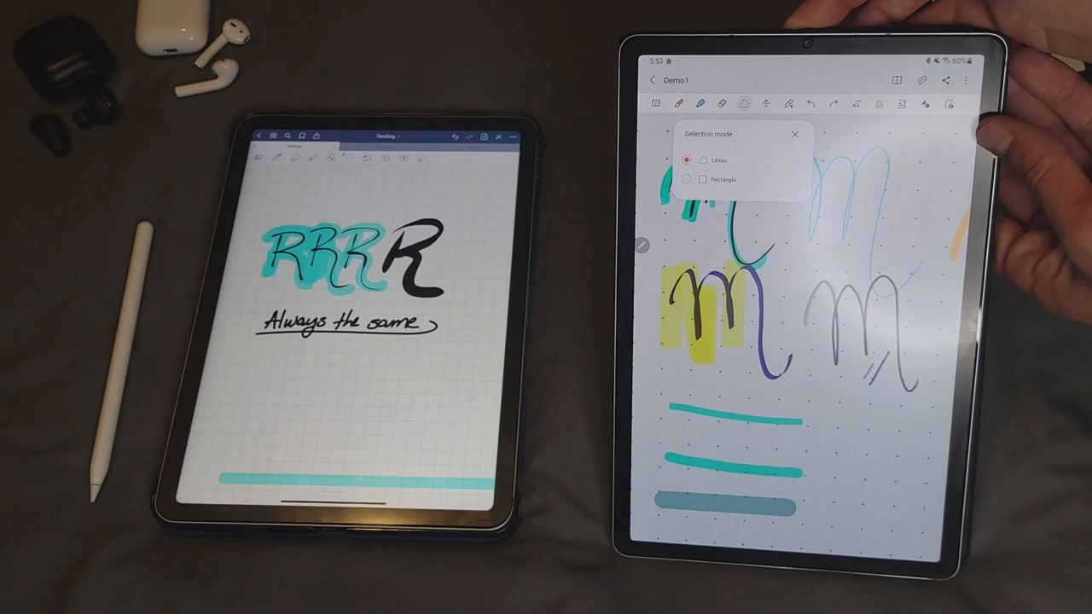
left_click(682, 179)
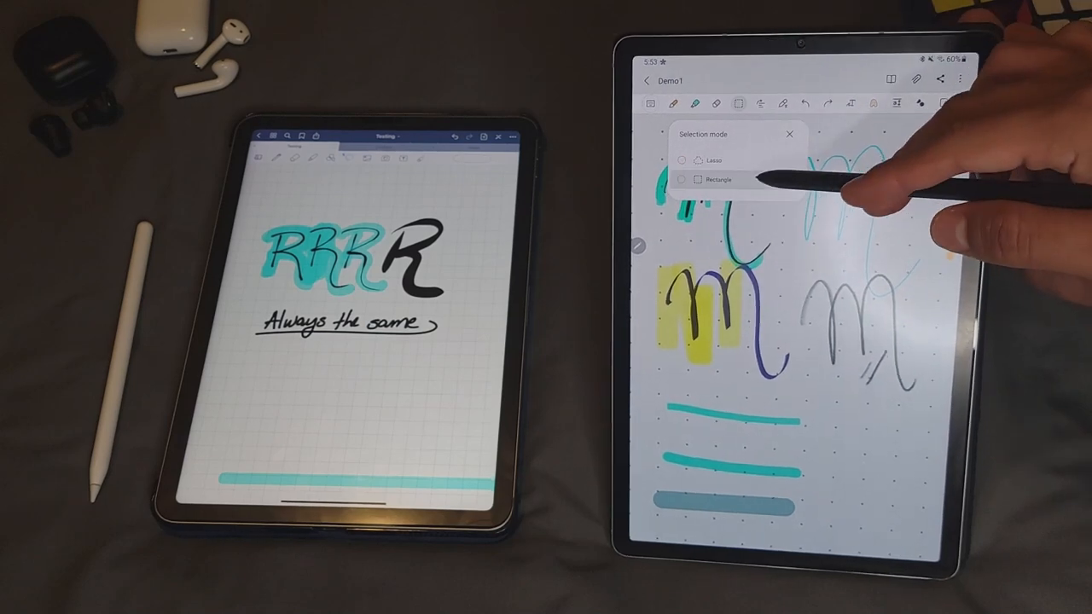
left_click(681, 179)
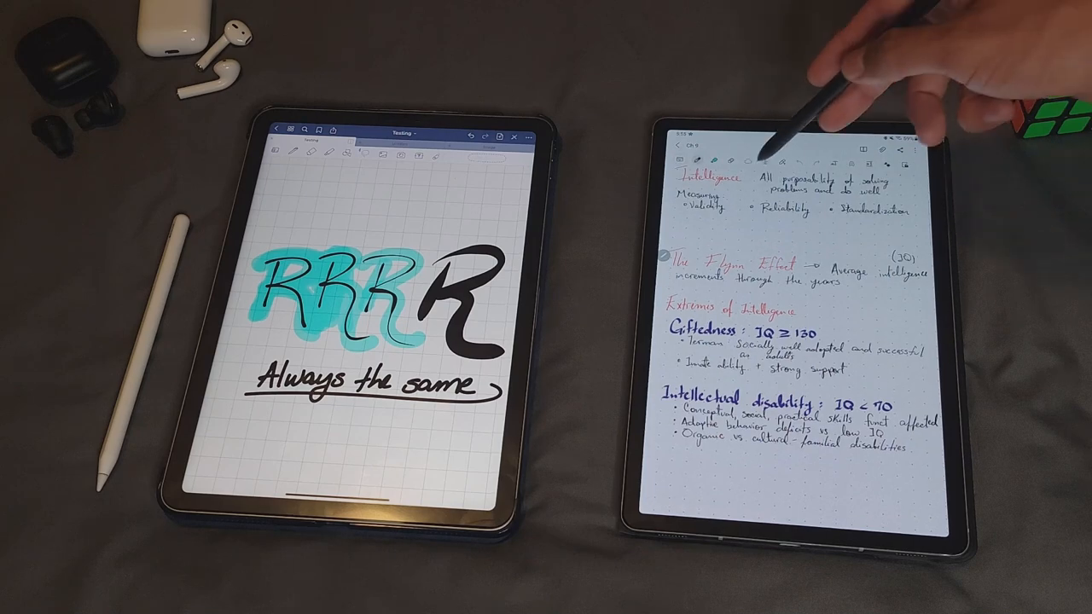
- Convert the lassoed 'Vacation plans' handwriting to text and choose where it is inserted
scroll("down", 3)
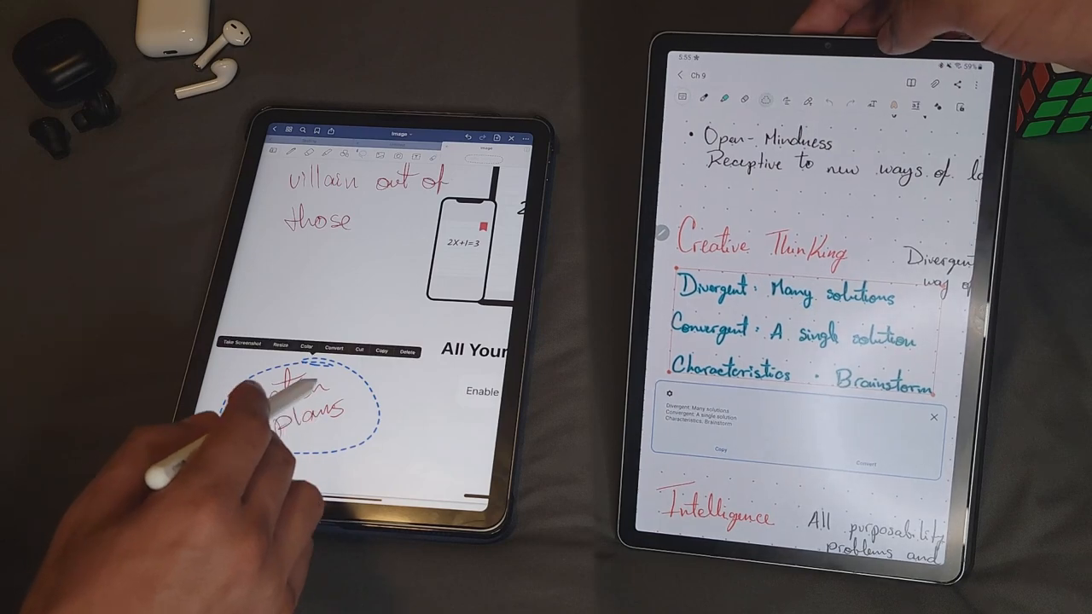
left_click(334, 348)
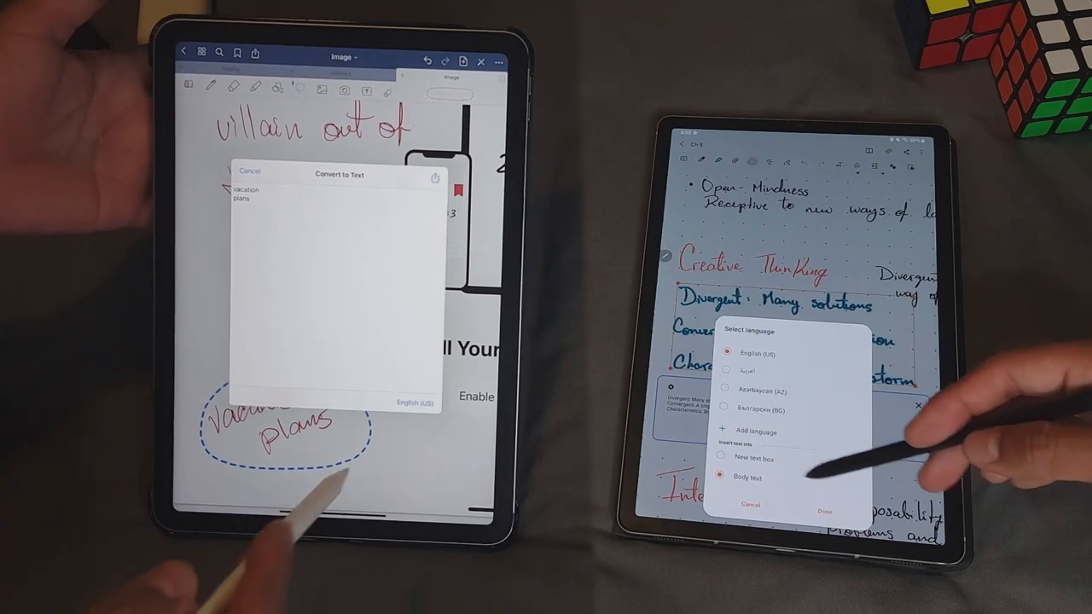
left_click(413, 402)
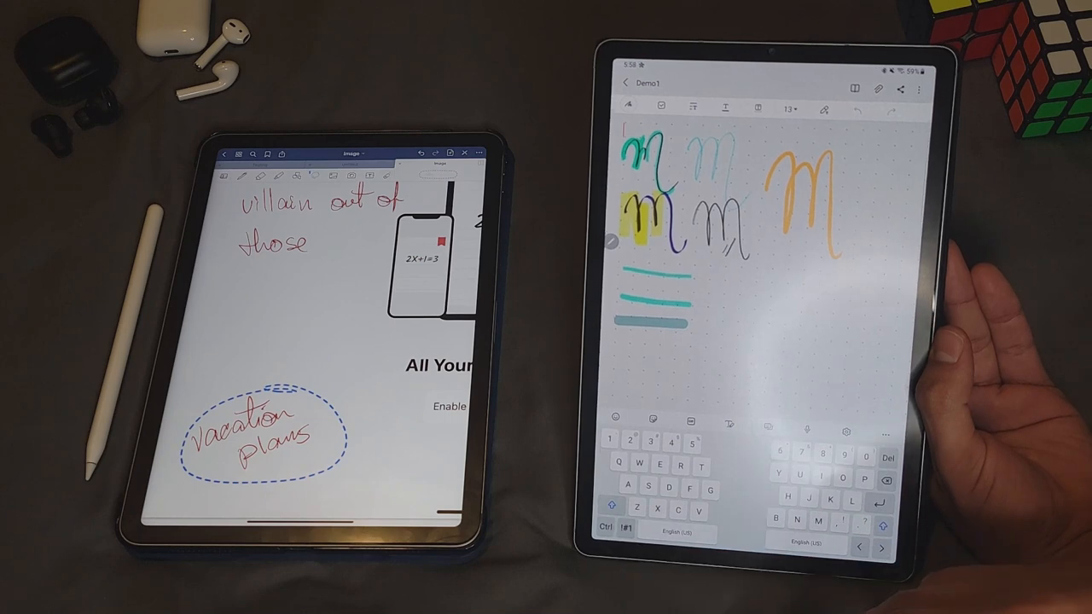
- Add a typed 'Test123' text box and handwrite letters below it for text conversion
type("Test1")
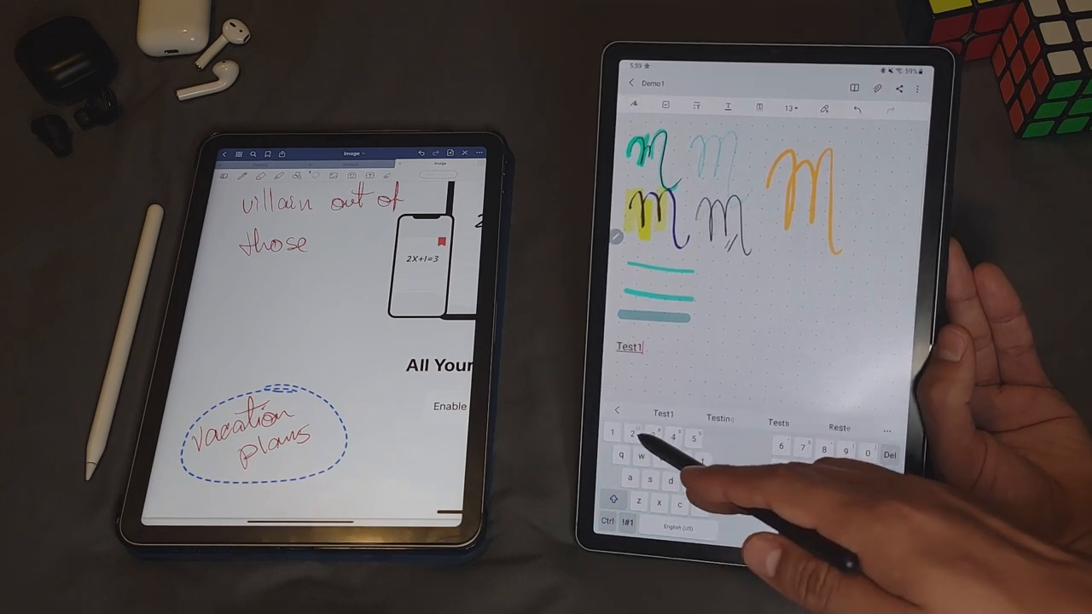
type("23")
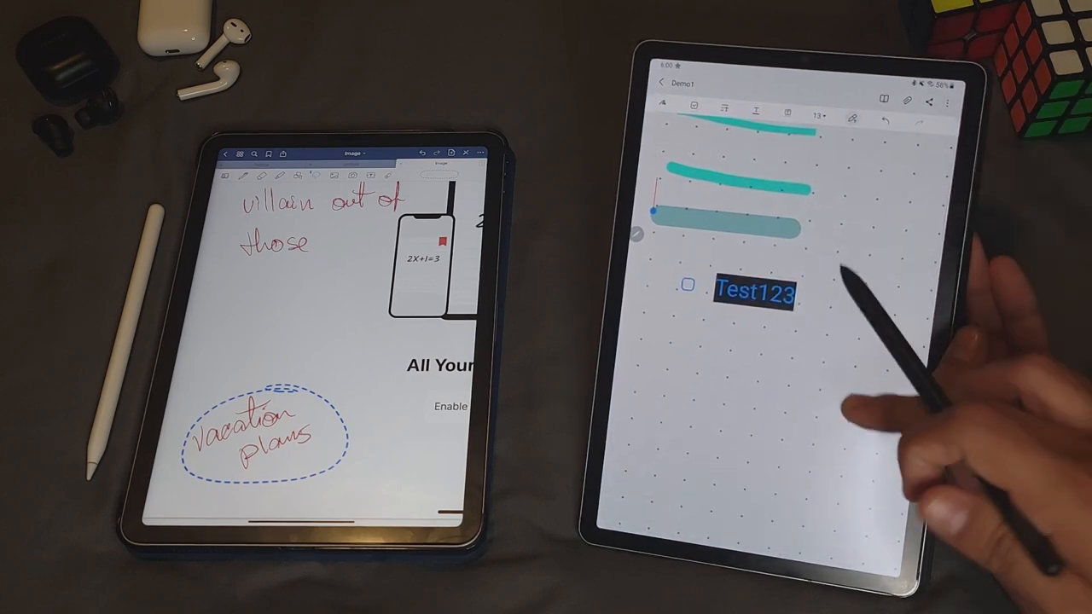
left_click(757, 297)
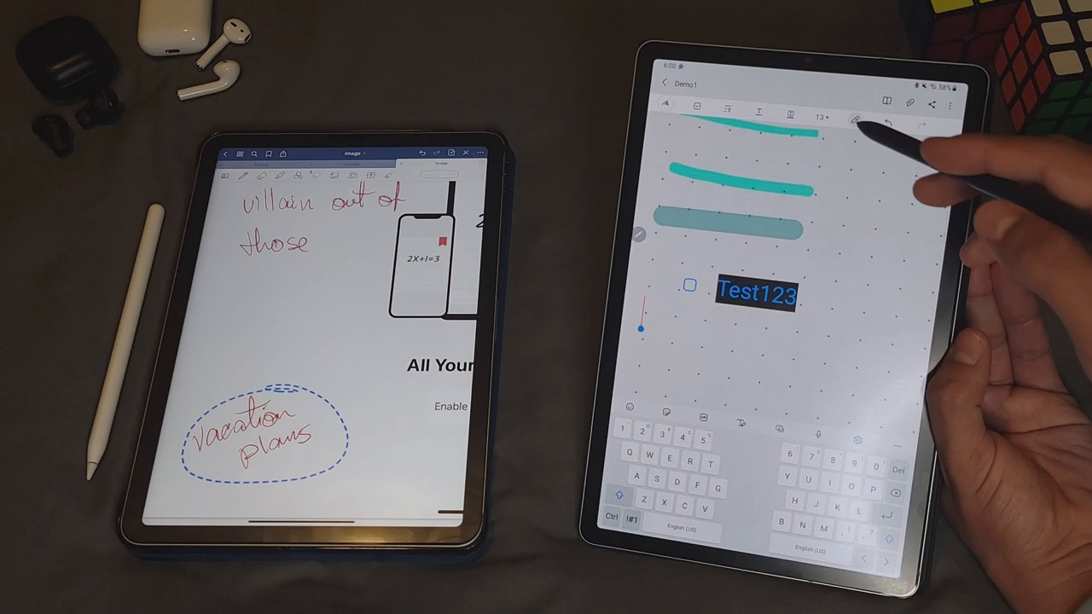
left_click_drag(725, 333, 742, 376)
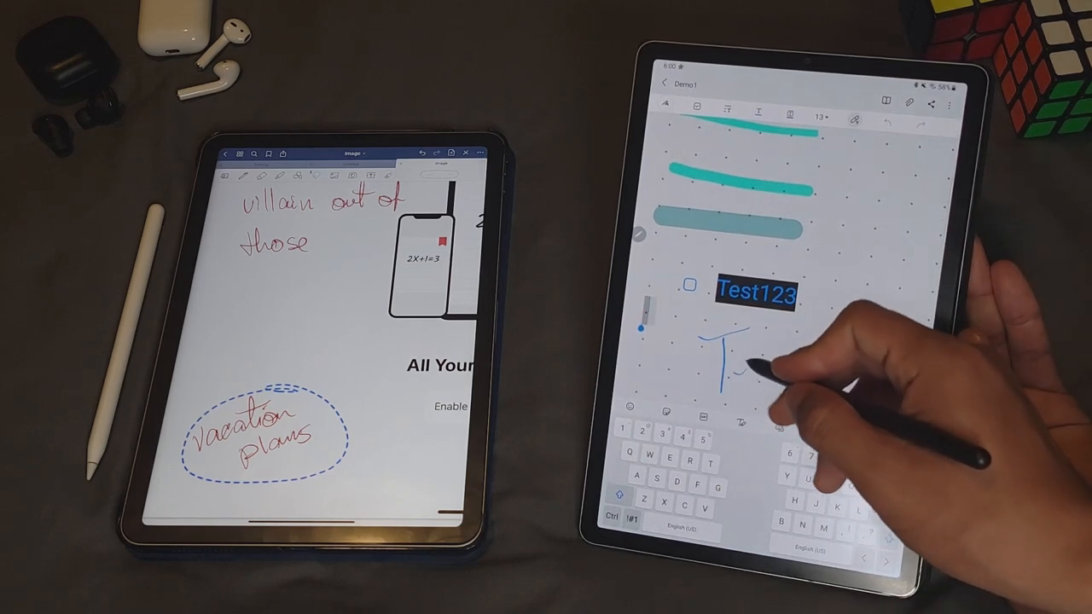
left_click_drag(717, 341, 785, 384)
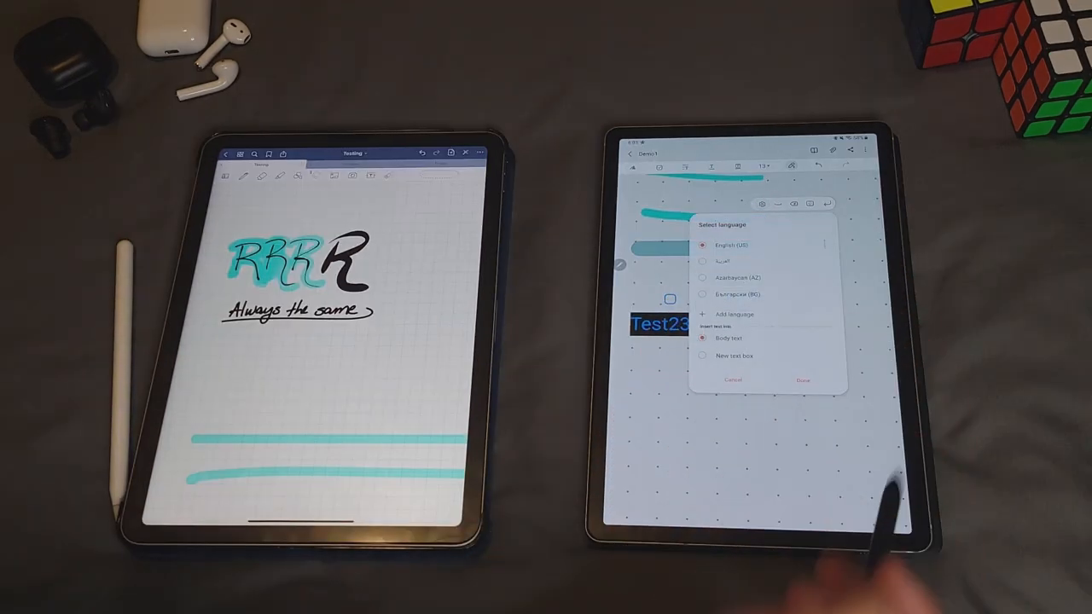
- Style the 'Always the same result' text box with a green background and Full Rounded Corner
left_click(703, 357)
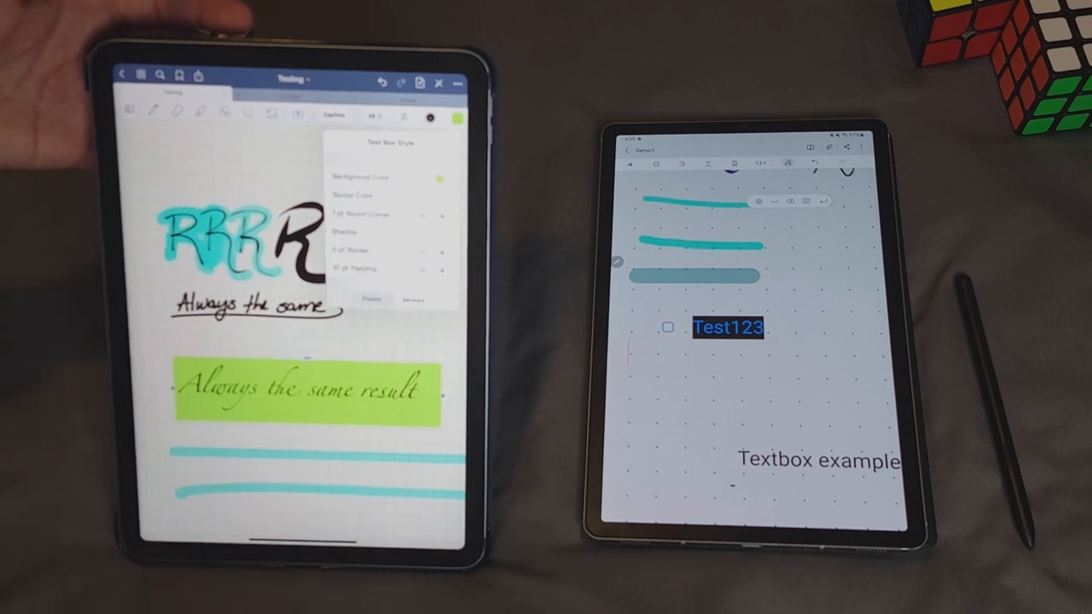
left_click(357, 194)
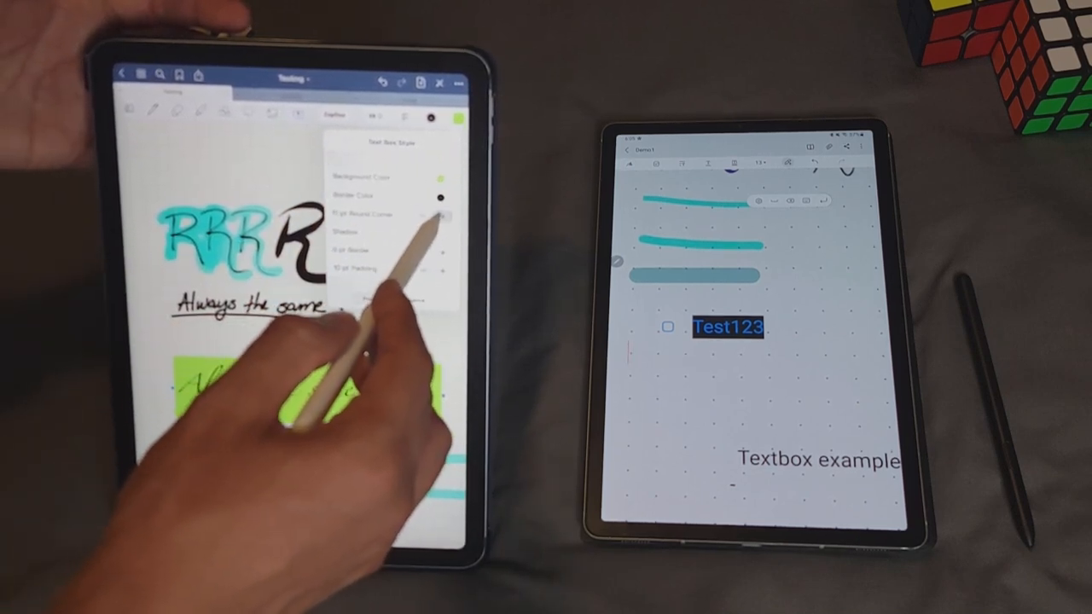
left_click(441, 232)
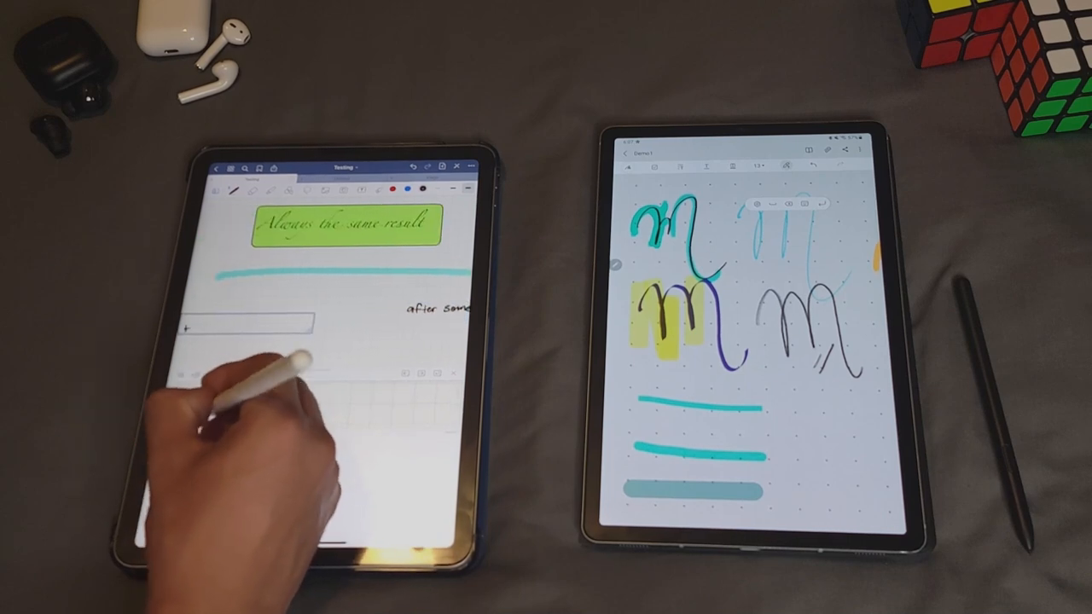
- Handwrite 'the zoom bar' in small script through each app's zoom writing pad
type("the")
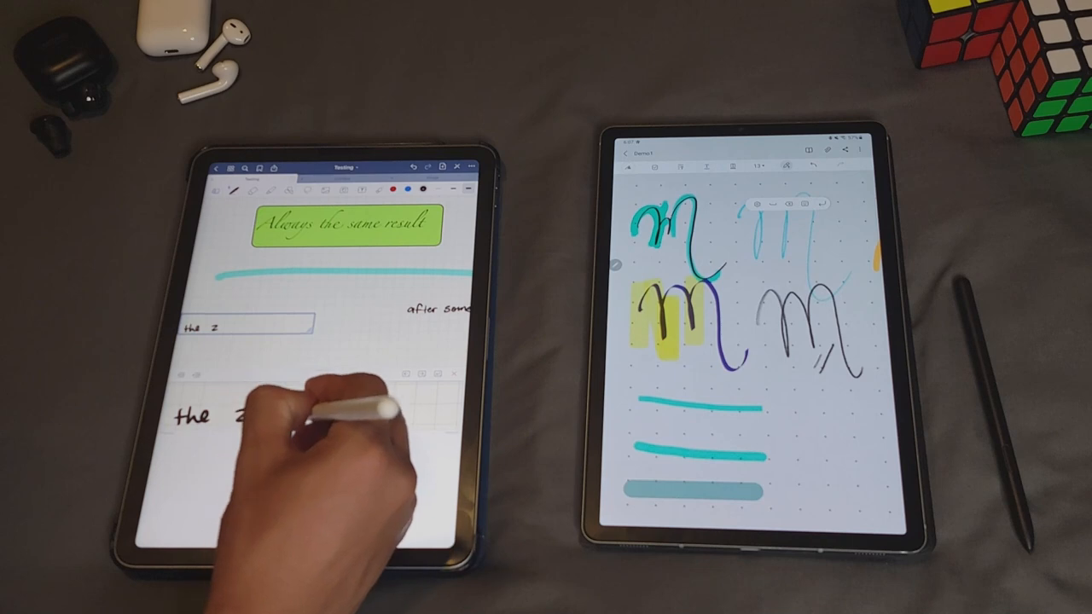
type("zoom bar")
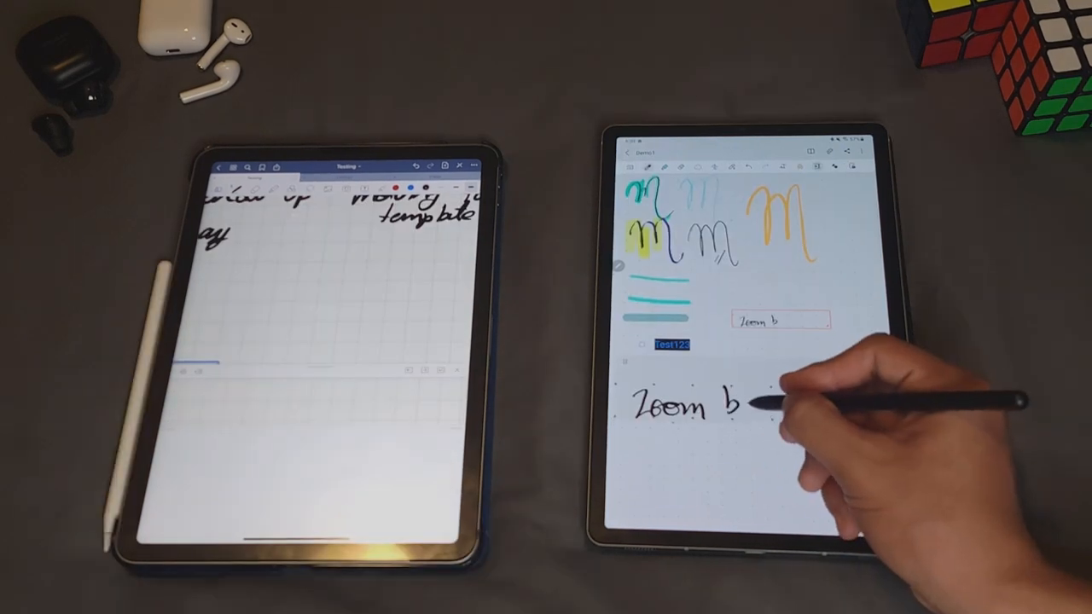
left_click_drag(737, 407, 802, 406)
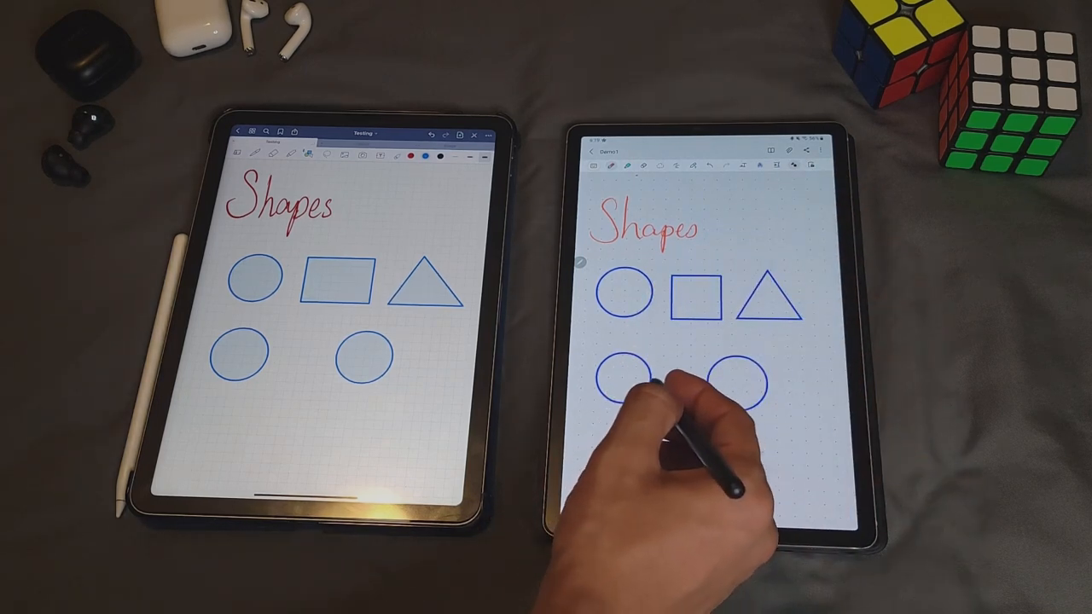
- Draw a clean recognised circle in the second row of the Shapes page
left_click_drag(662, 384, 720, 384)
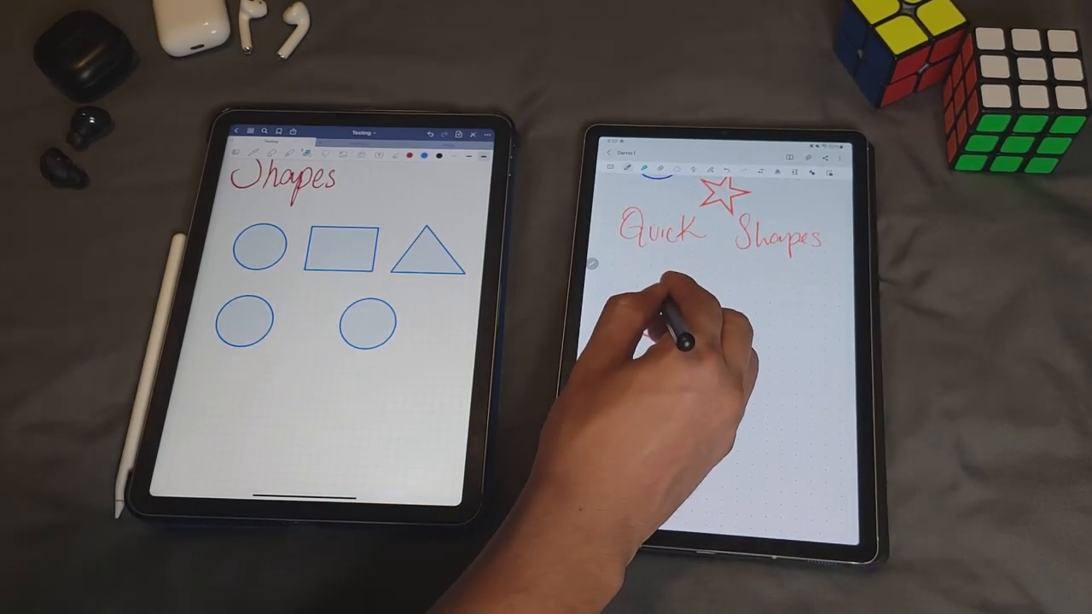
- Draw a red circle and square under Quick Shapes, label the circle 'Text', then switch tools
left_click_drag(662, 290, 662, 341)
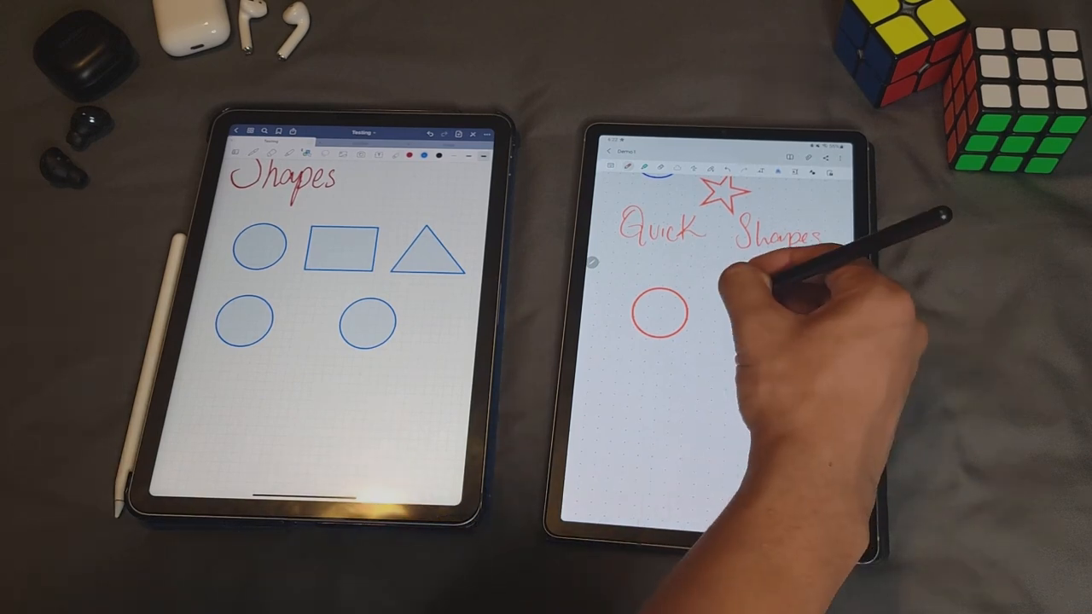
left_click_drag(725, 304, 765, 337)
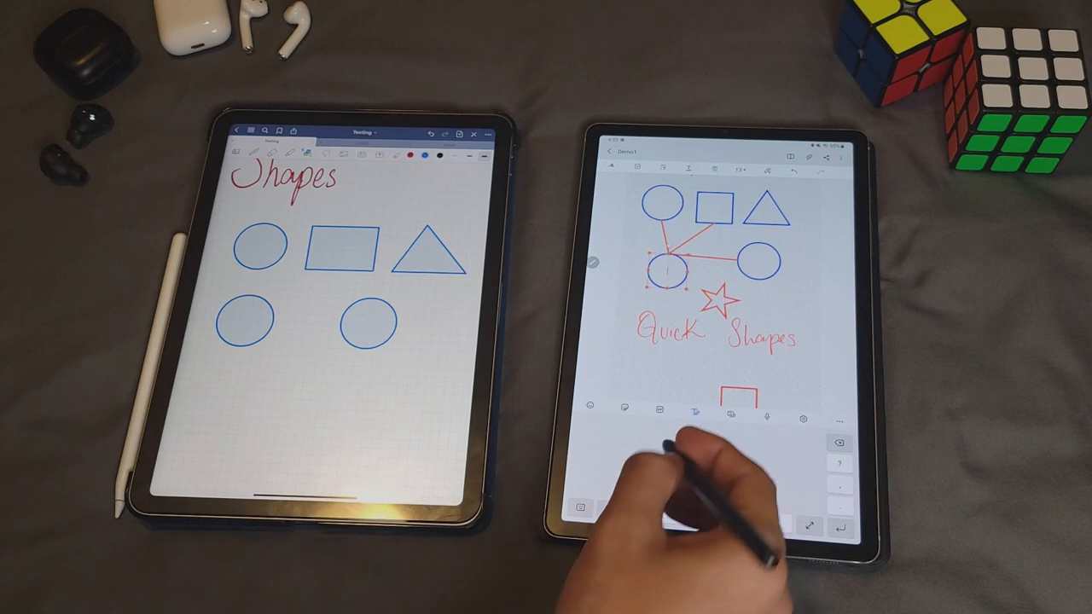
type("Text")
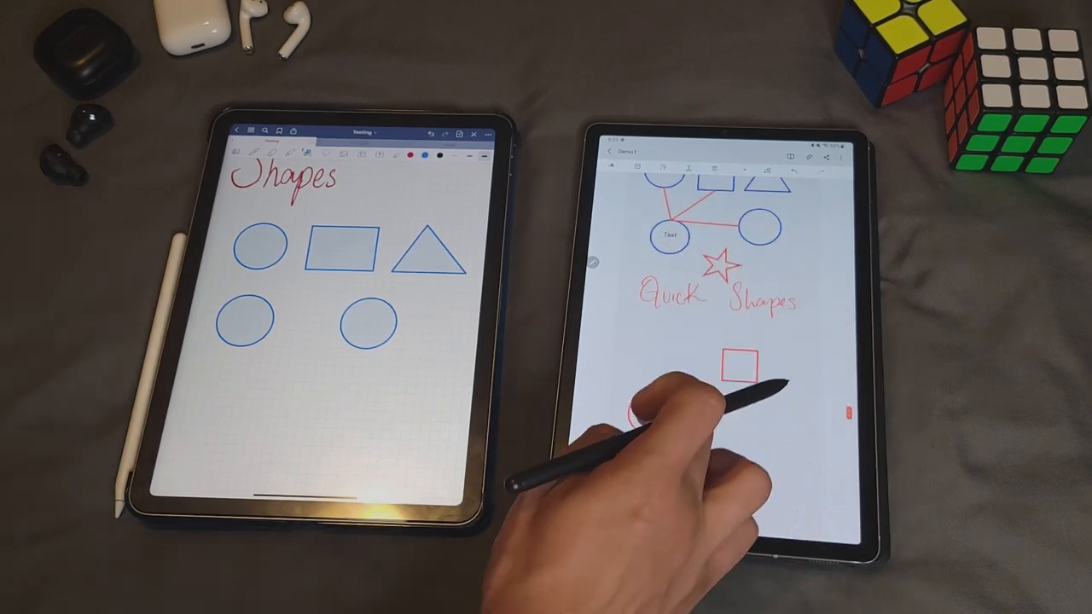
left_click(742, 362)
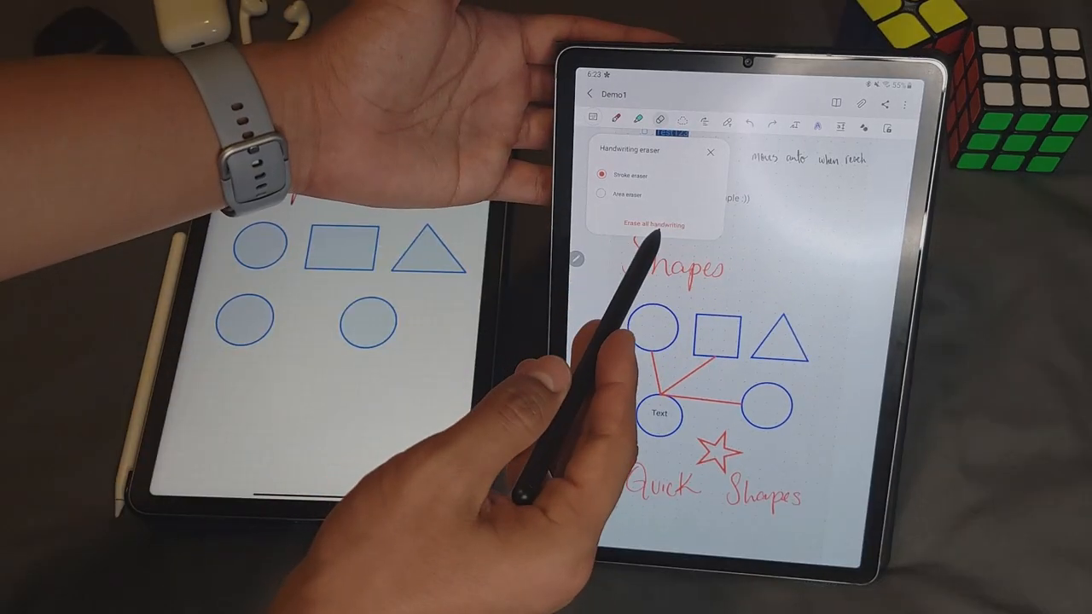
left_click(652, 225)
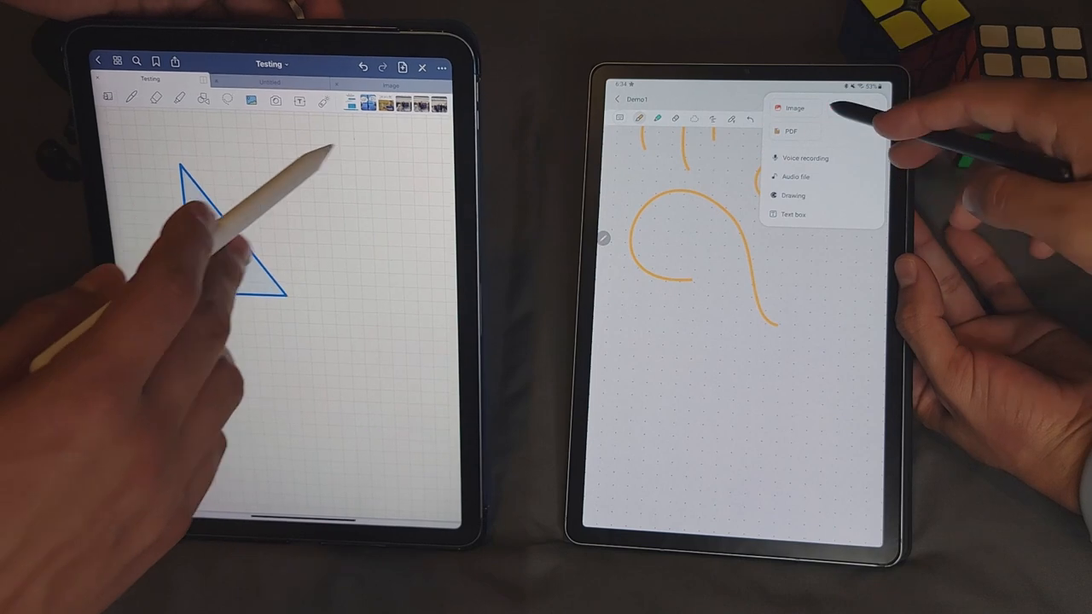
- Show Samsung Notes' insert menu with Image, PDF, Voice recording, Audio, Drawing and Text box
left_click(794, 107)
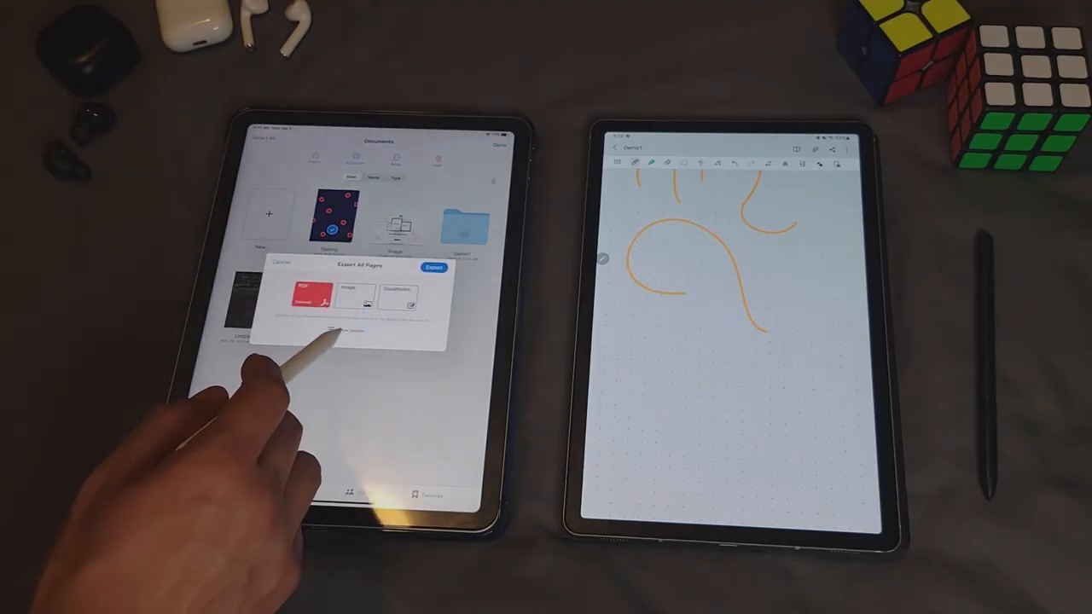
- Choose Export All Pages on a notebook in the Documents library to reach the format dialog
left_click(304, 299)
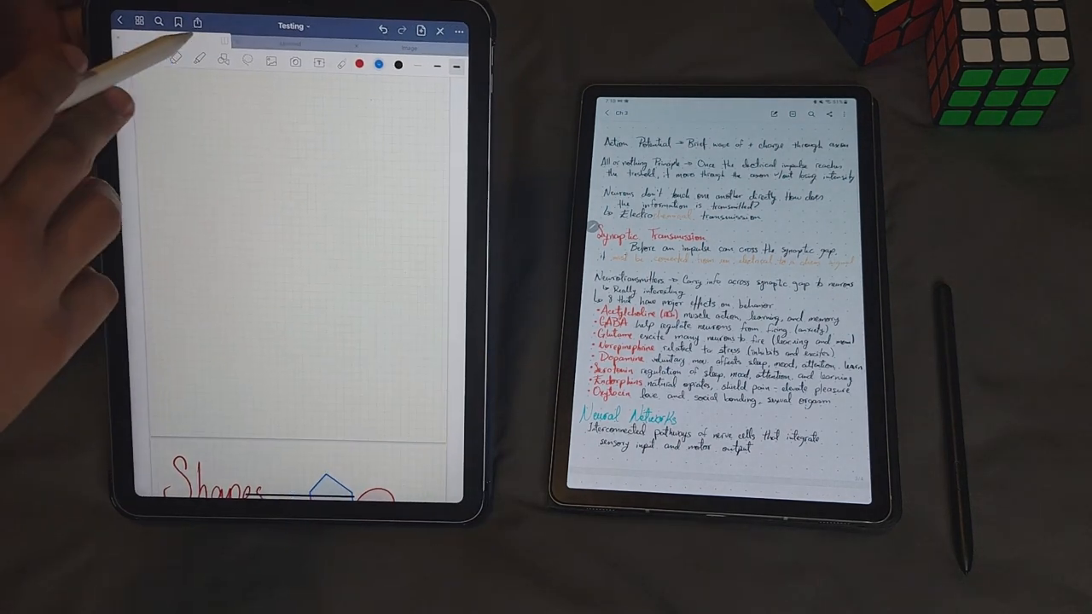
- View the Testing notebook's Collaborate link-sharing settings via Share, then dismiss them with Done
left_click(196, 21)
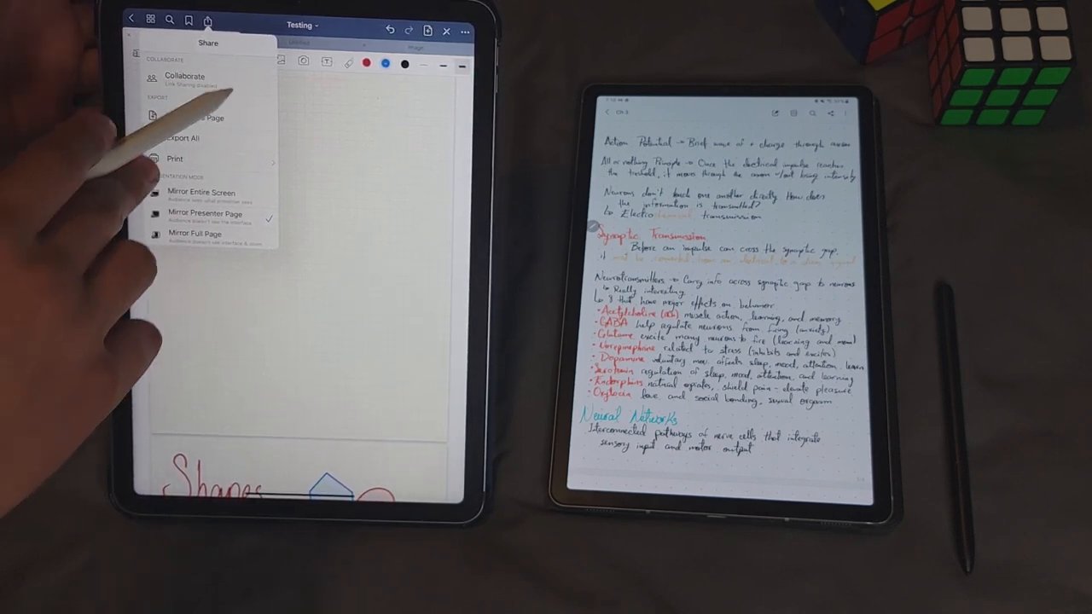
left_click(185, 77)
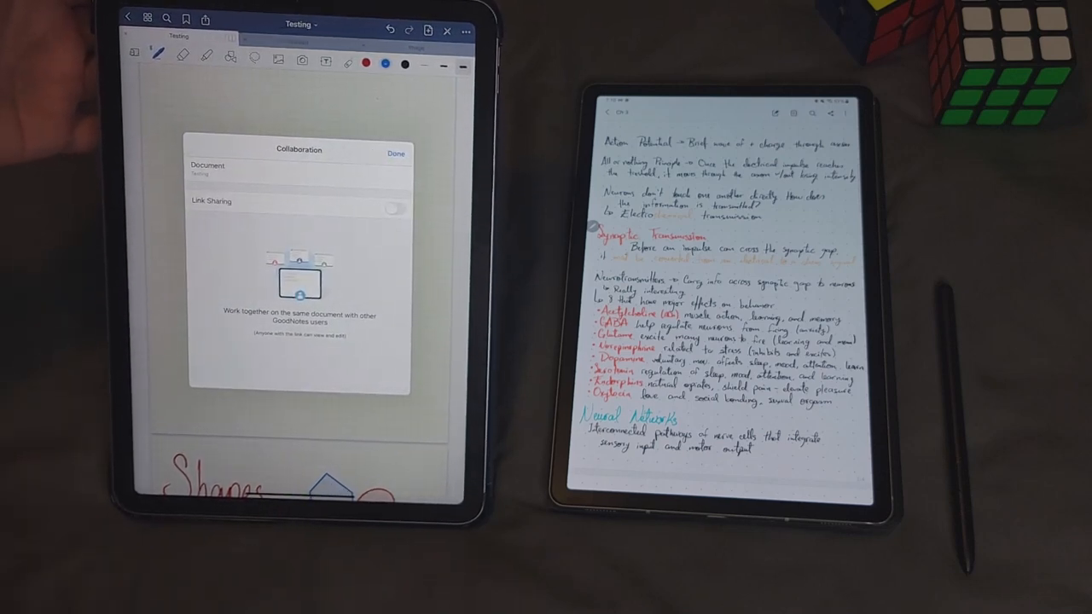
left_click(158, 60)
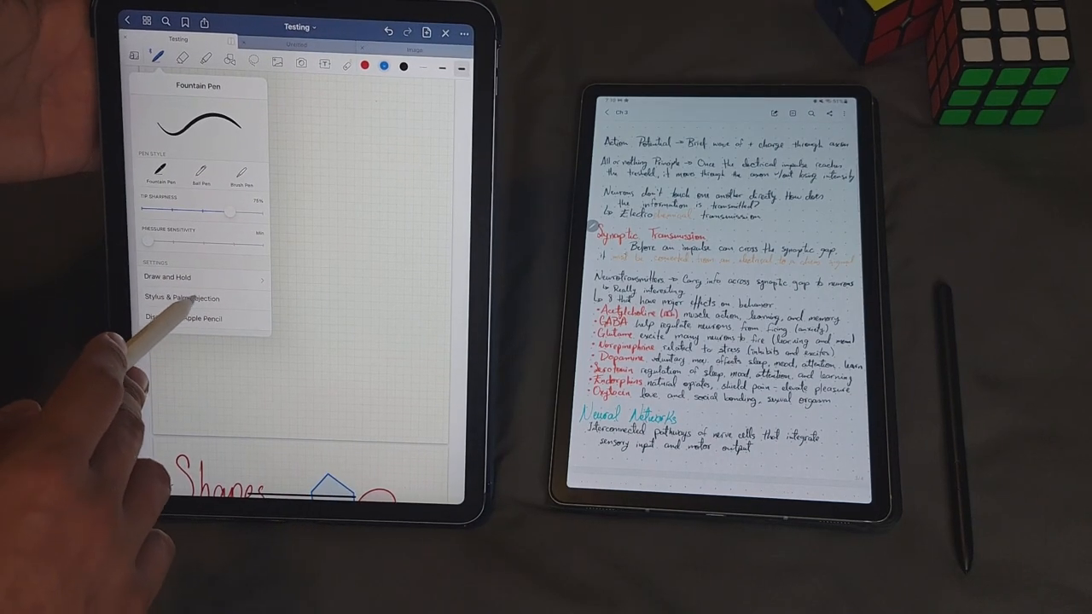
- Review Stylus & Palm Rejection sensitivity and writing posture settings, then dismiss with Done
left_click(181, 297)
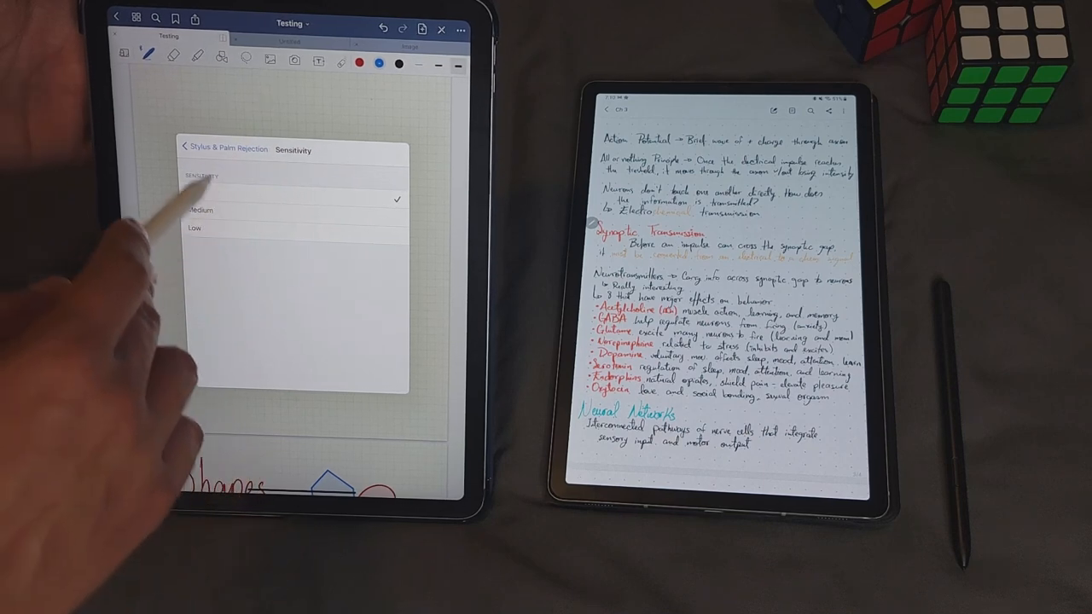
left_click(185, 147)
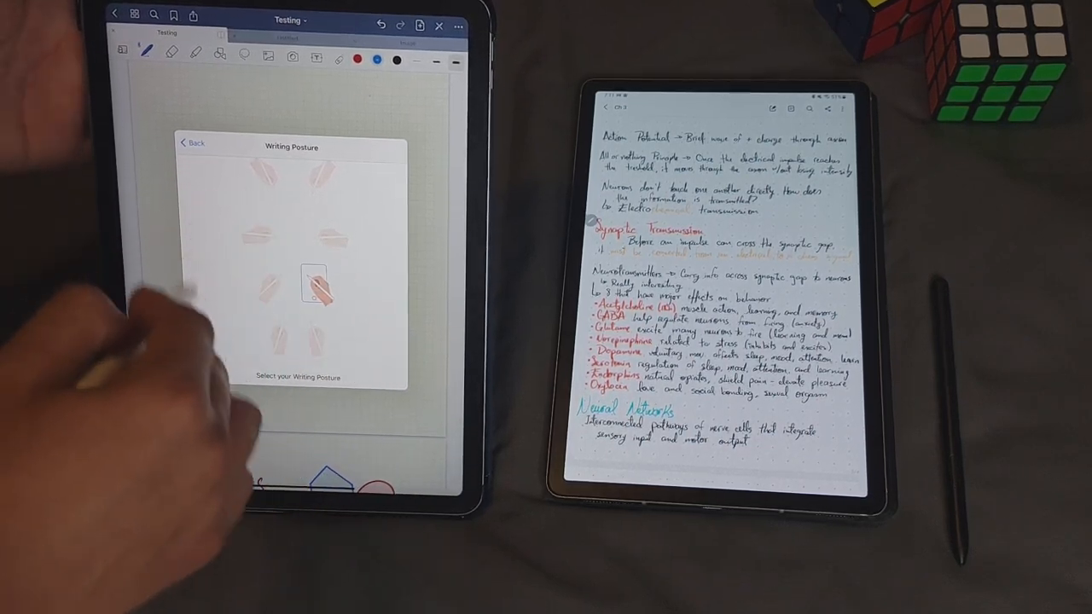
left_click(192, 144)
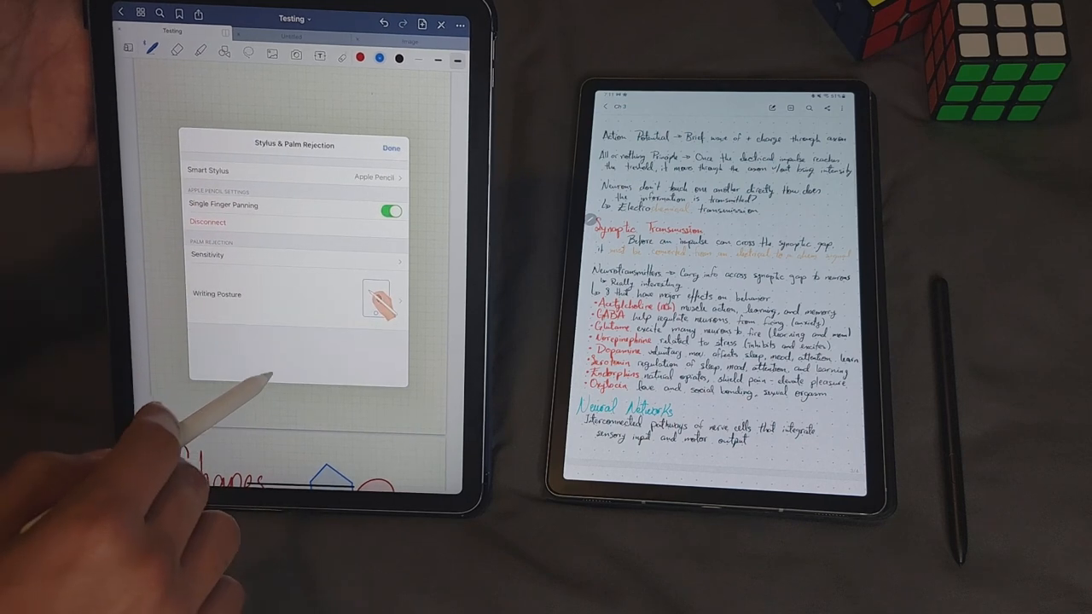
left_click(391, 147)
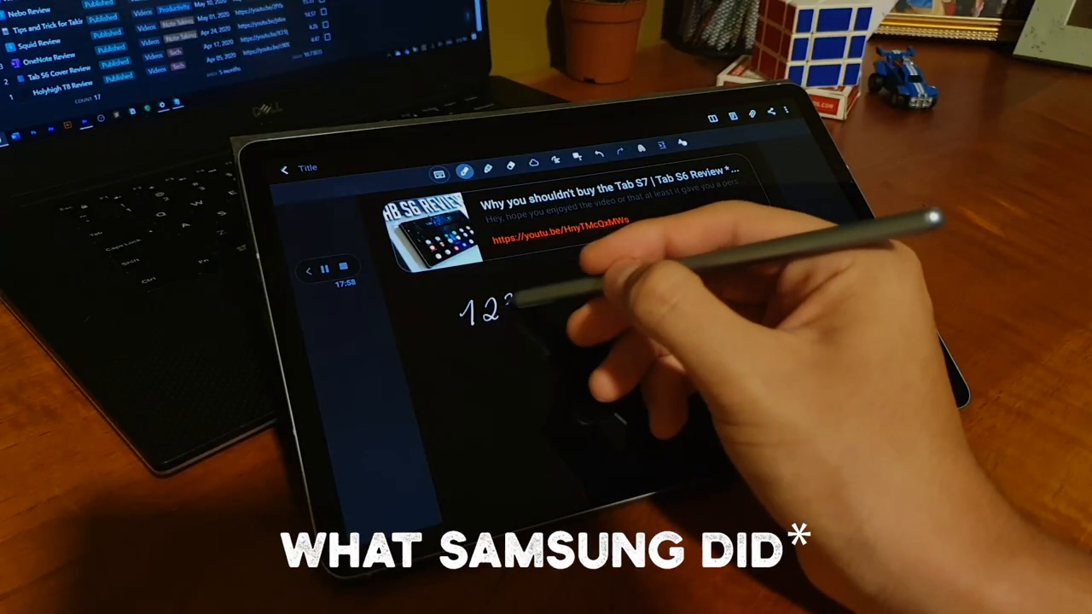
- Handwrite numbers with the S Pen beneath the embedded YouTube link card
left_click_drag(511, 310, 583, 293)
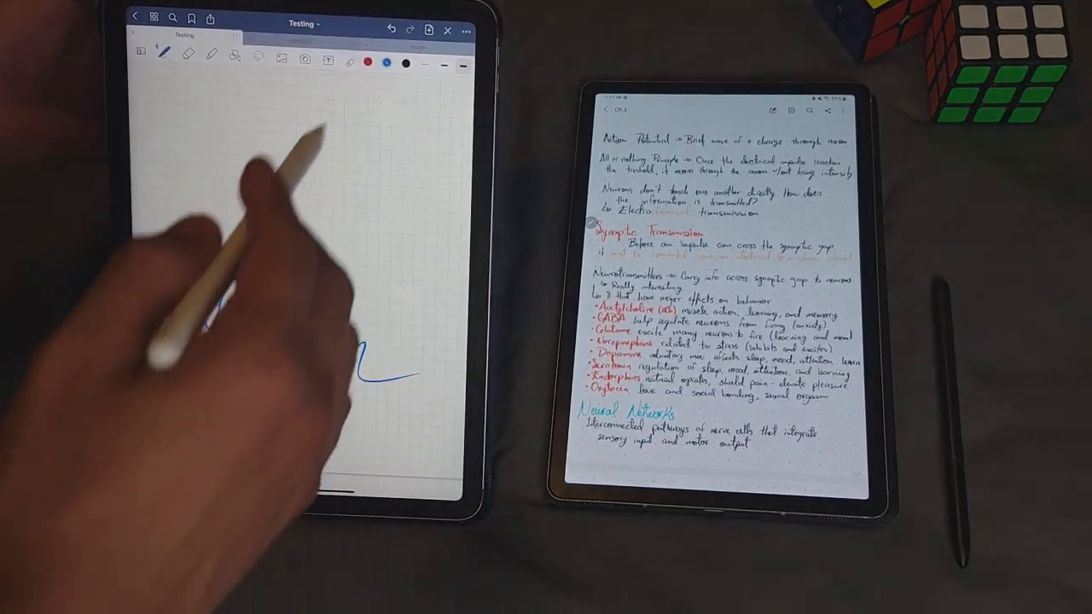
- Start a new notebook via + > Notebook and browse the paper-size template list
left_click(466, 31)
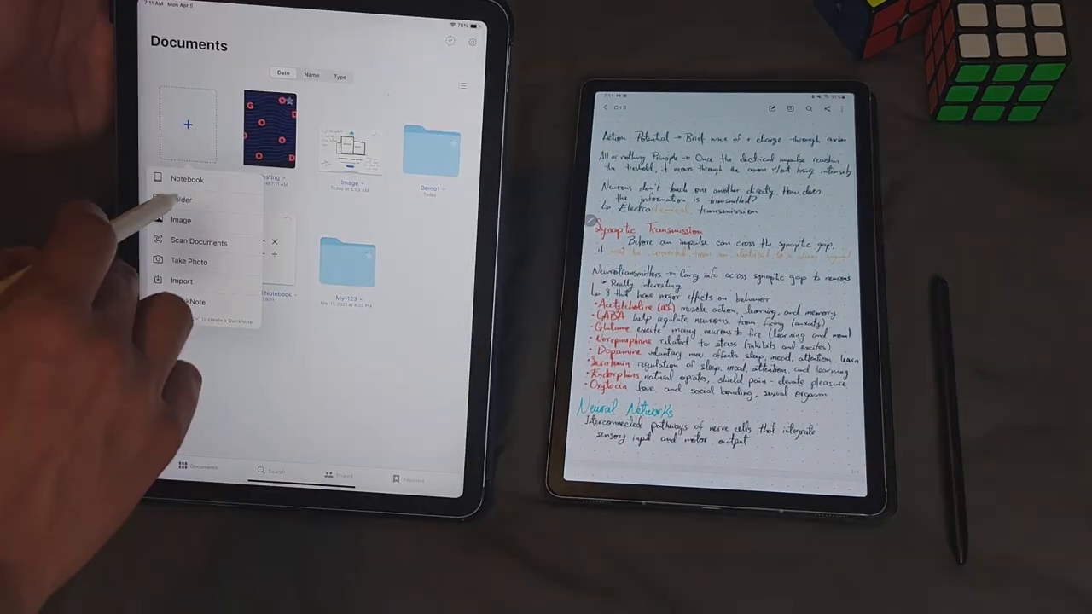
left_click(188, 179)
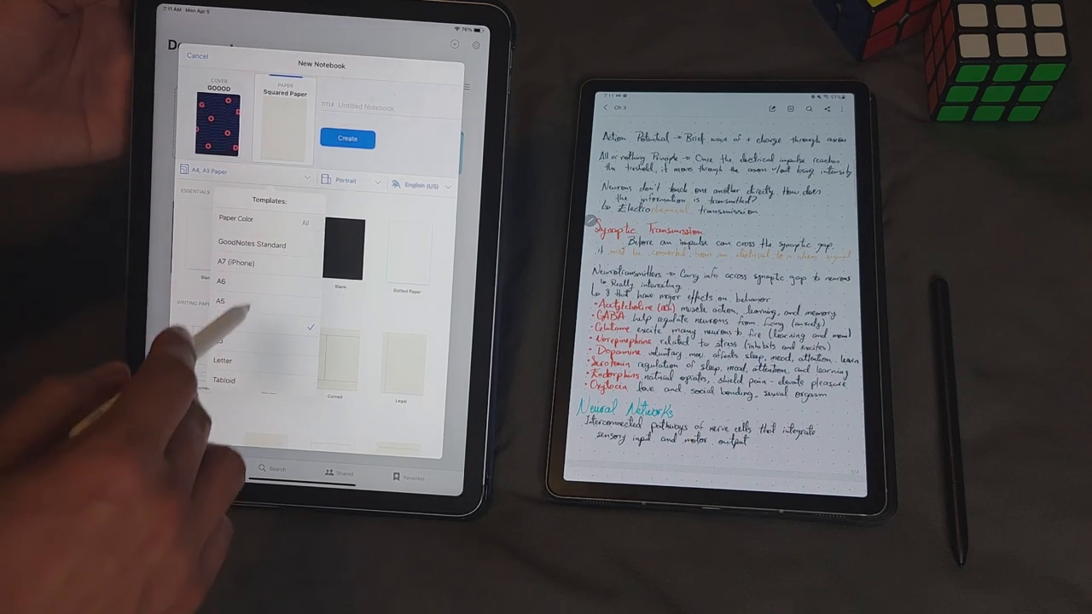
left_click(347, 138)
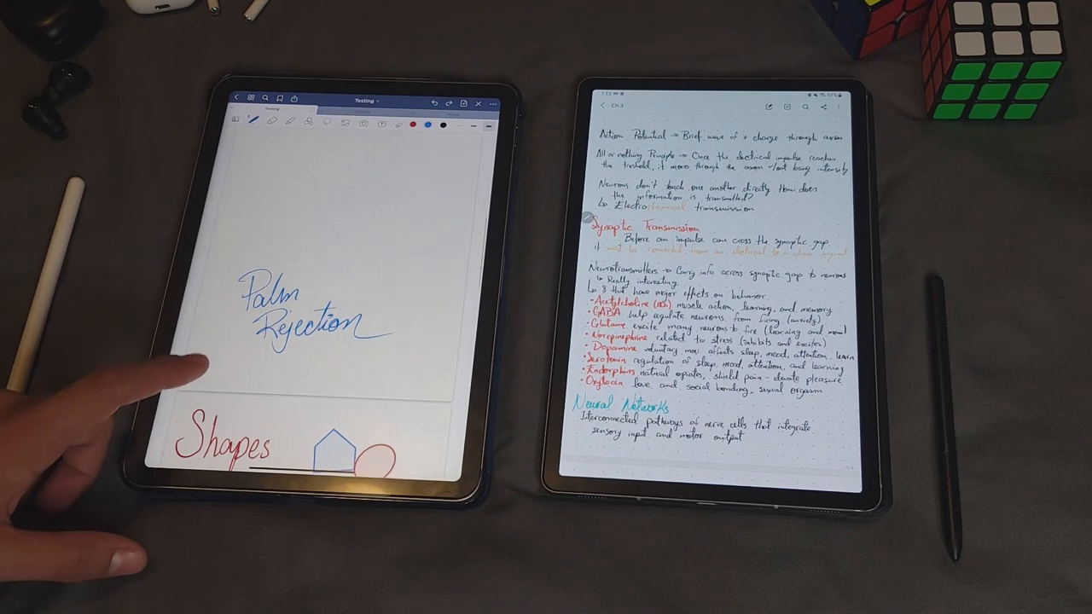
scroll("down", 3)
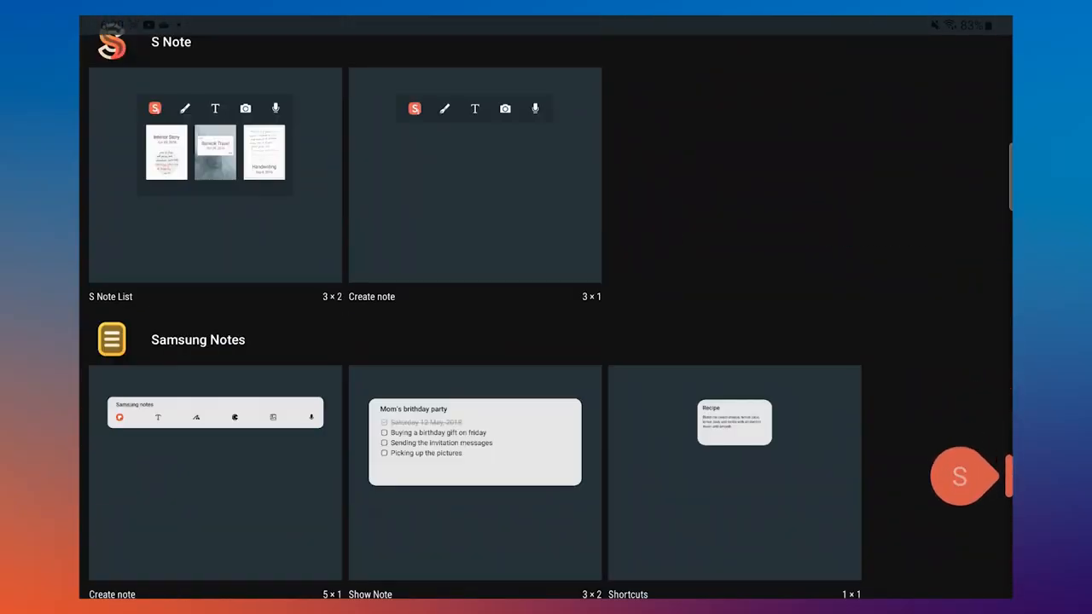
- Scroll down the Samsung widget list past the S Note and Samsung Notes widgets
scroll("down", 3)
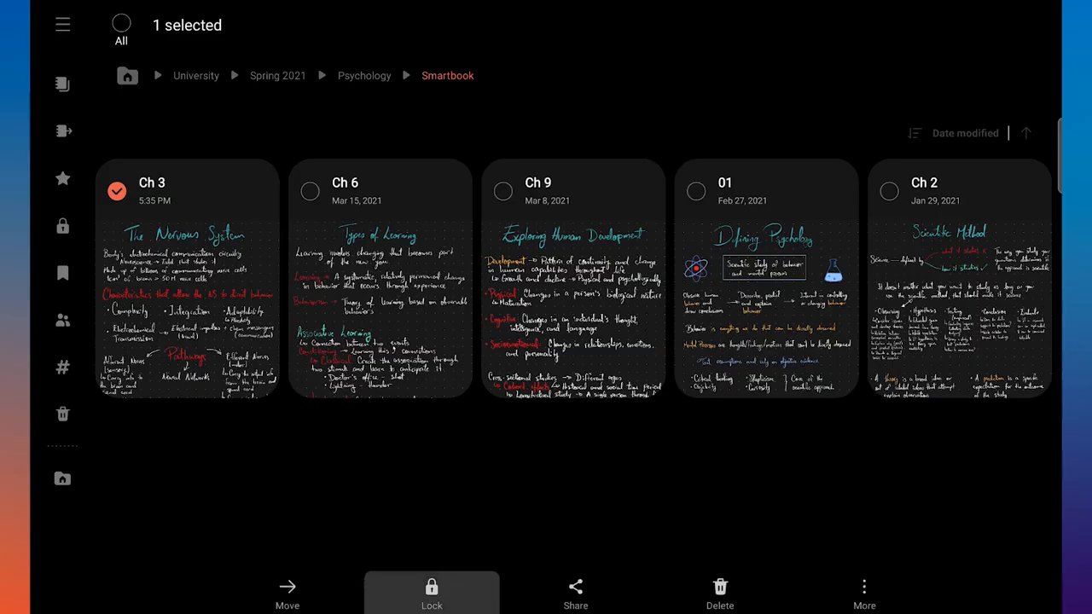
left_click(430, 594)
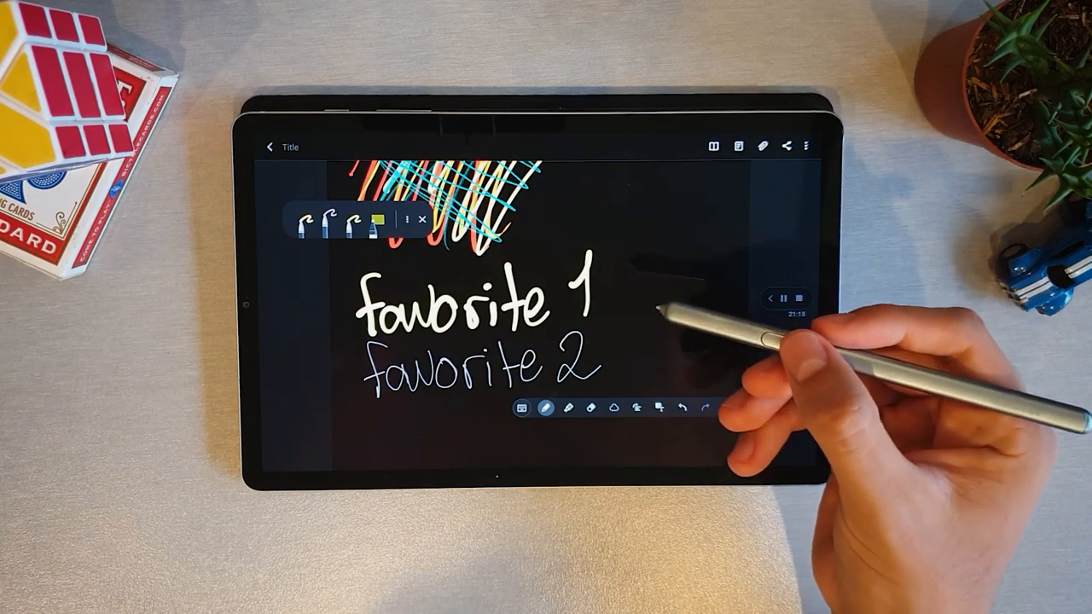
- Handwrite 'favorite 1' on the dark page with a saved favourite pen
left_click_drag(615, 256, 648, 230)
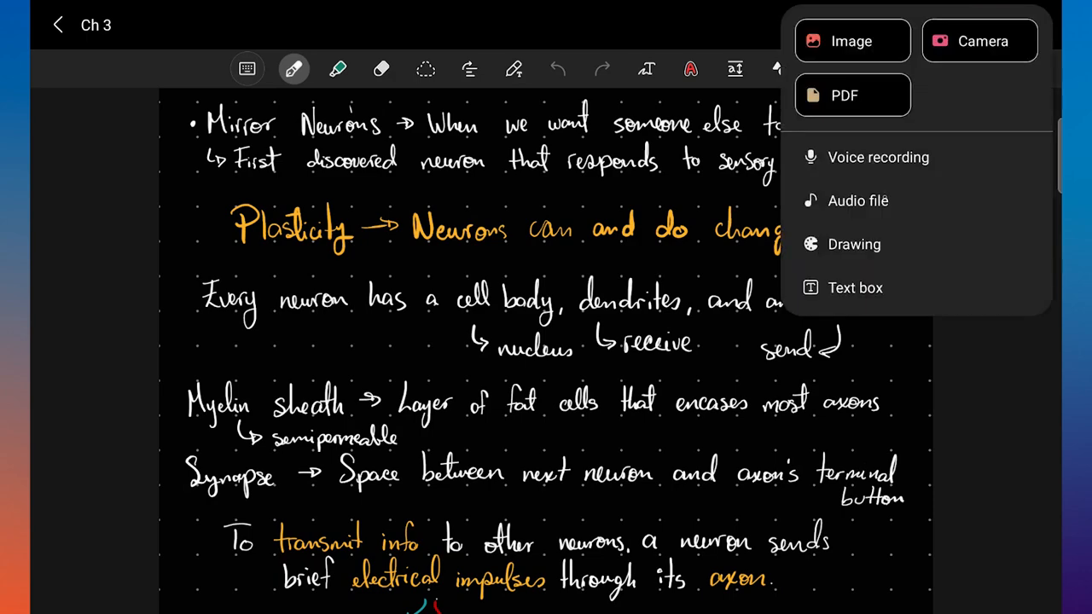
- Bring up the Insert choices for images, PDFs, audio, drawings or text boxes in the Ch 3 note
left_click(856, 201)
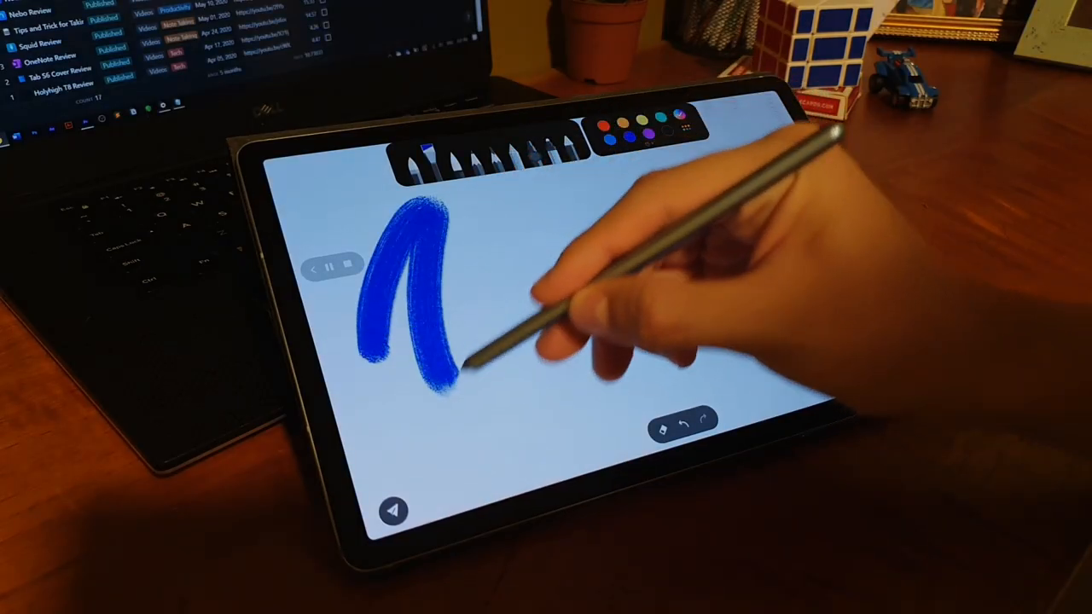
- Paint a thick blue brush stroke and extend it into a wave across the canvas
left_click_drag(461, 359, 632, 325)
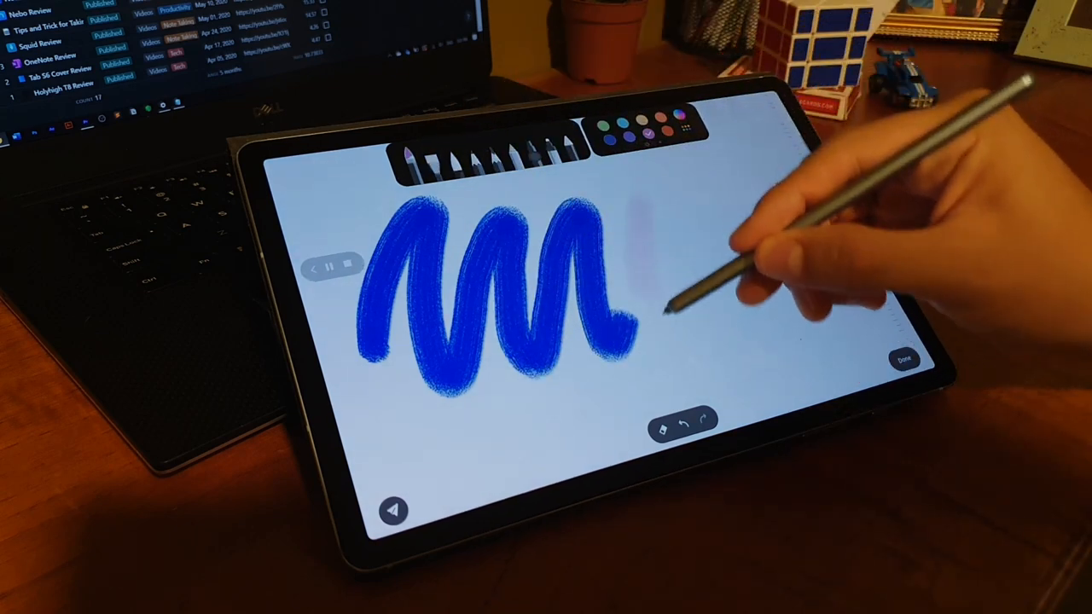
left_click_drag(674, 196, 669, 342)
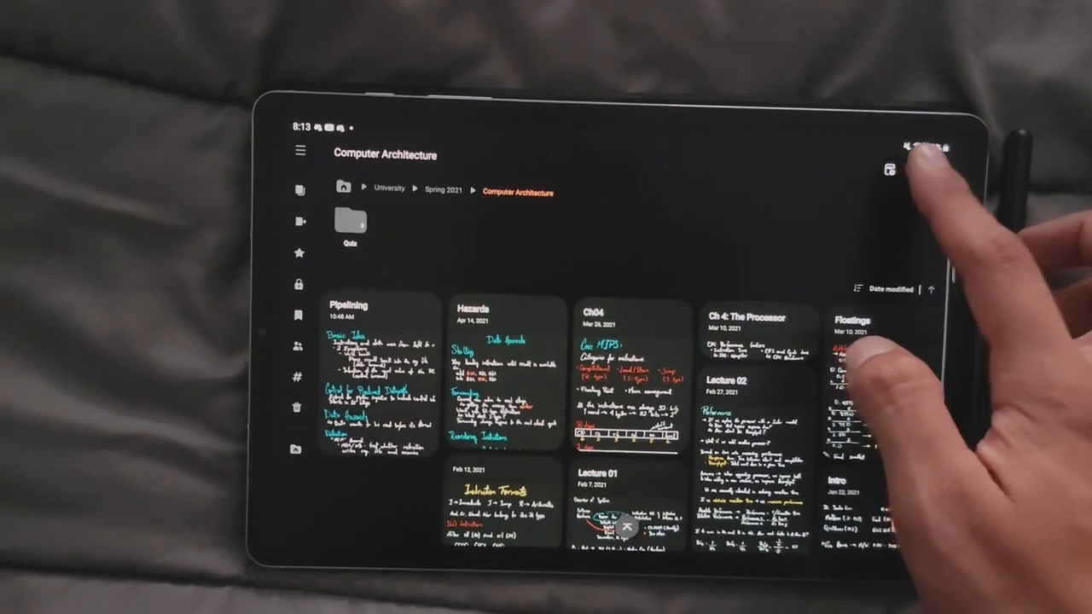
- Search the tablet's Finder for 'computer science' to find matching notes
left_click(891, 153)
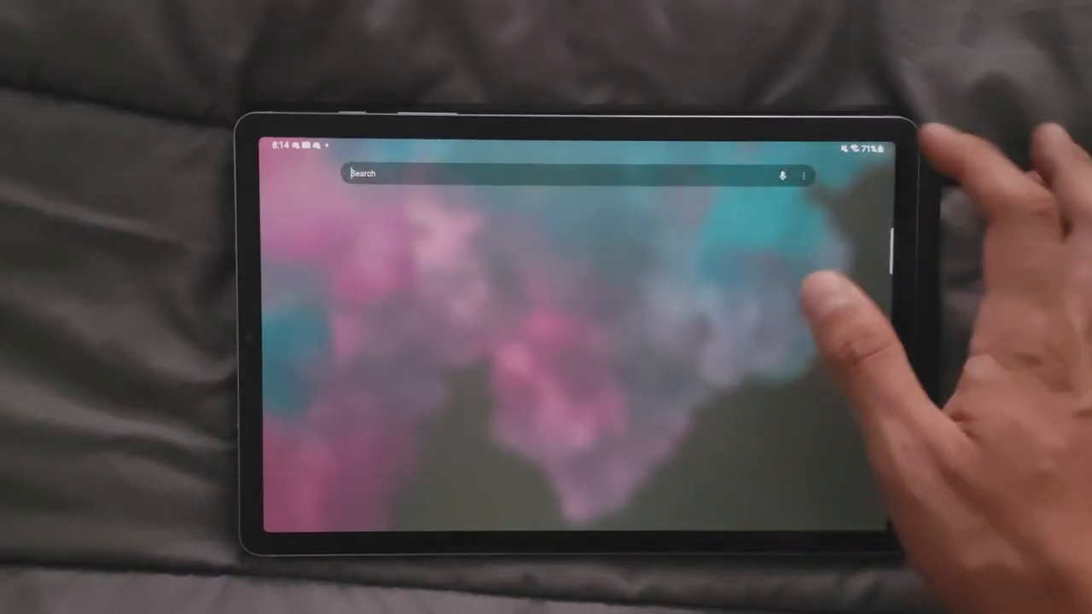
type("computer science")
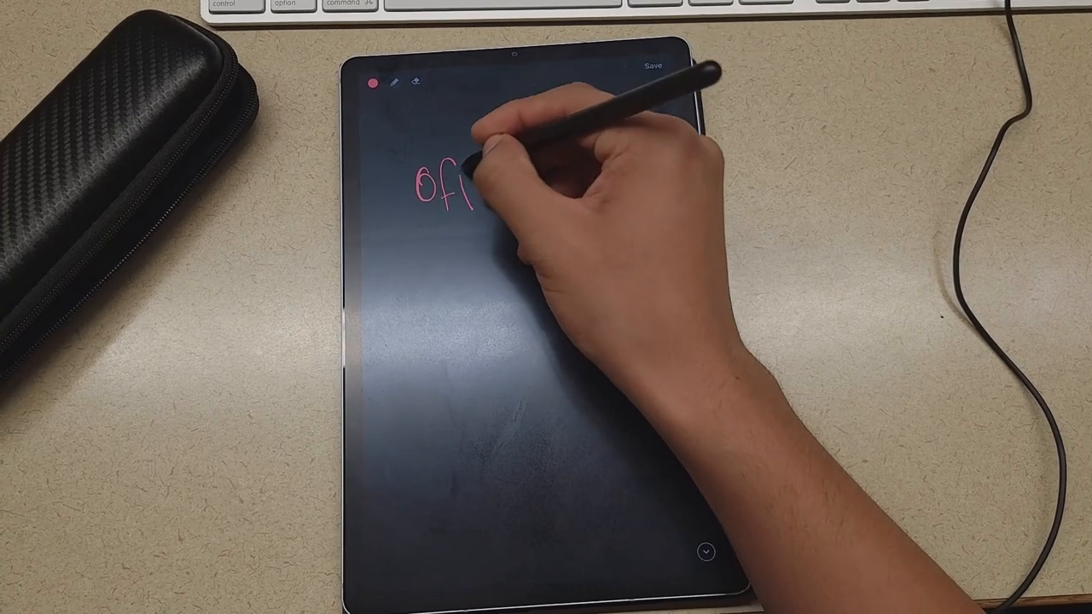
- Handwrite 'Off-screen' and 'handwriting' beneath it on the screen-off memo
left_click_drag(461, 180, 555, 191)
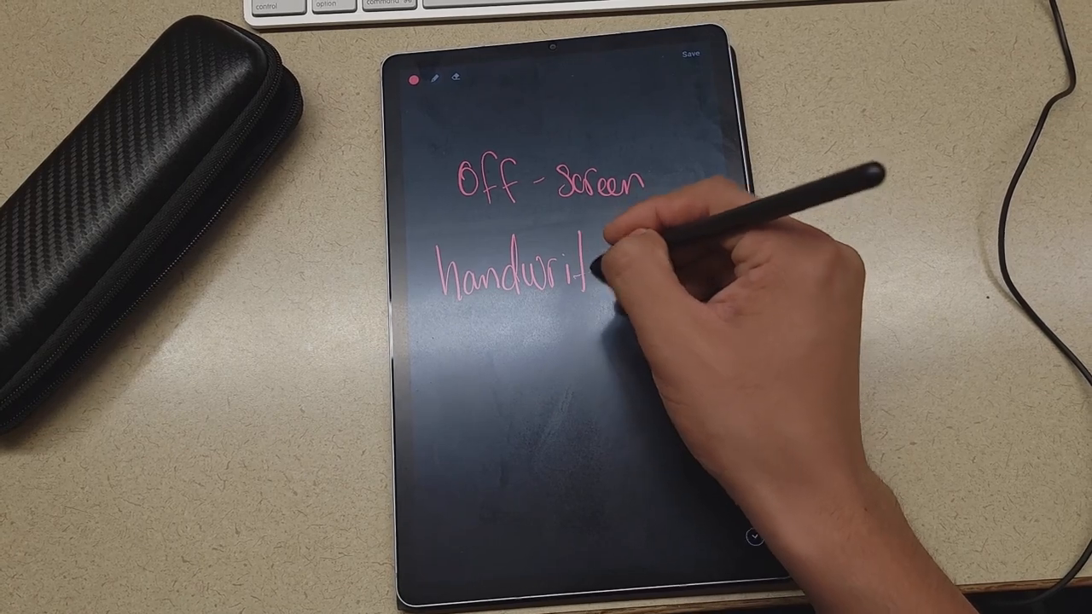
left_click_drag(588, 273, 614, 264)
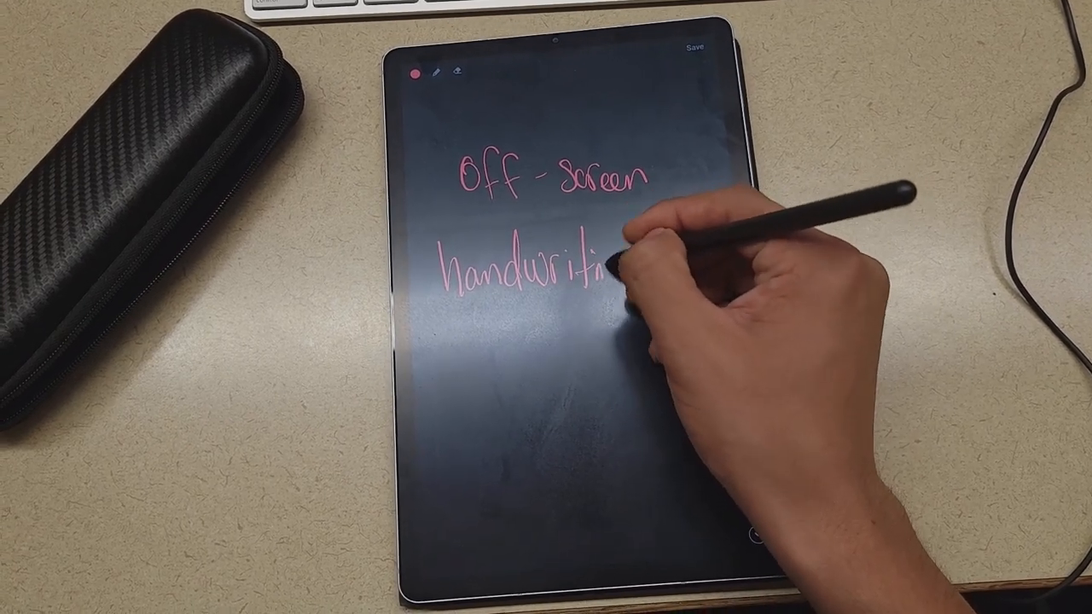